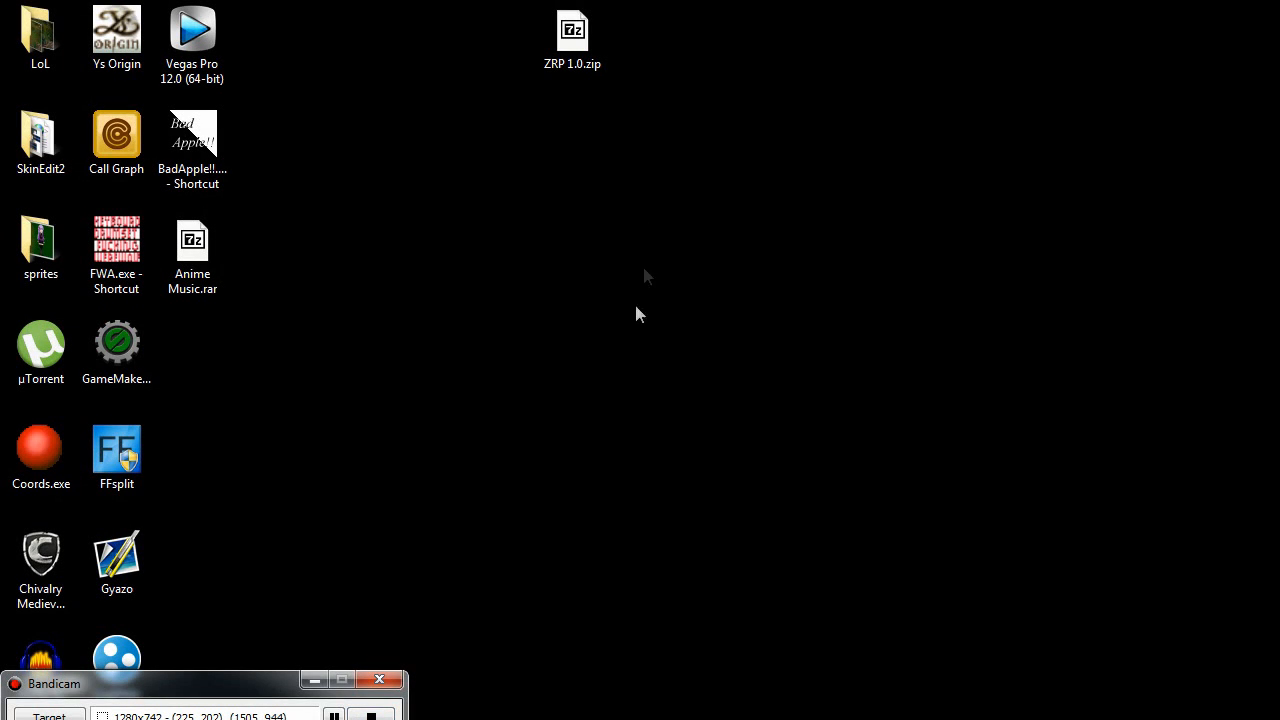
mouse_move(652, 206)
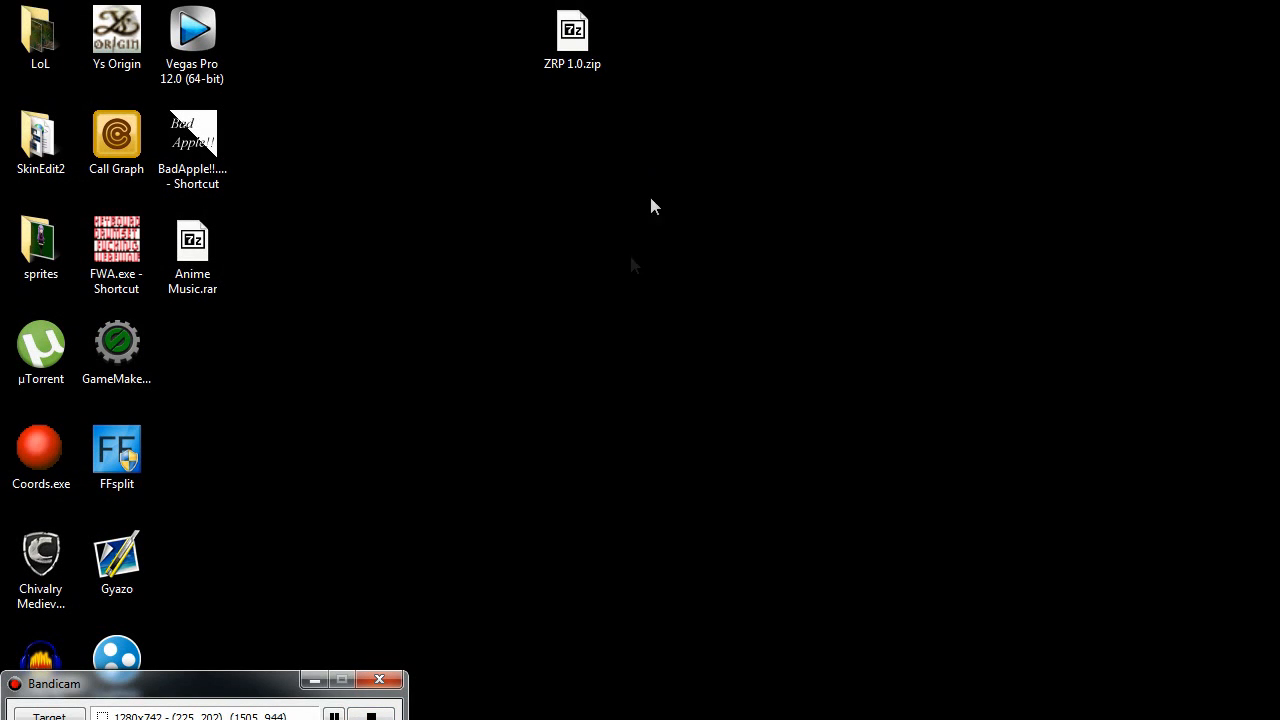
Step: Create a new desktop folder named ZRP 1.0 and place the ZRP 1.0.zip archive beside it
right_click(650, 200)
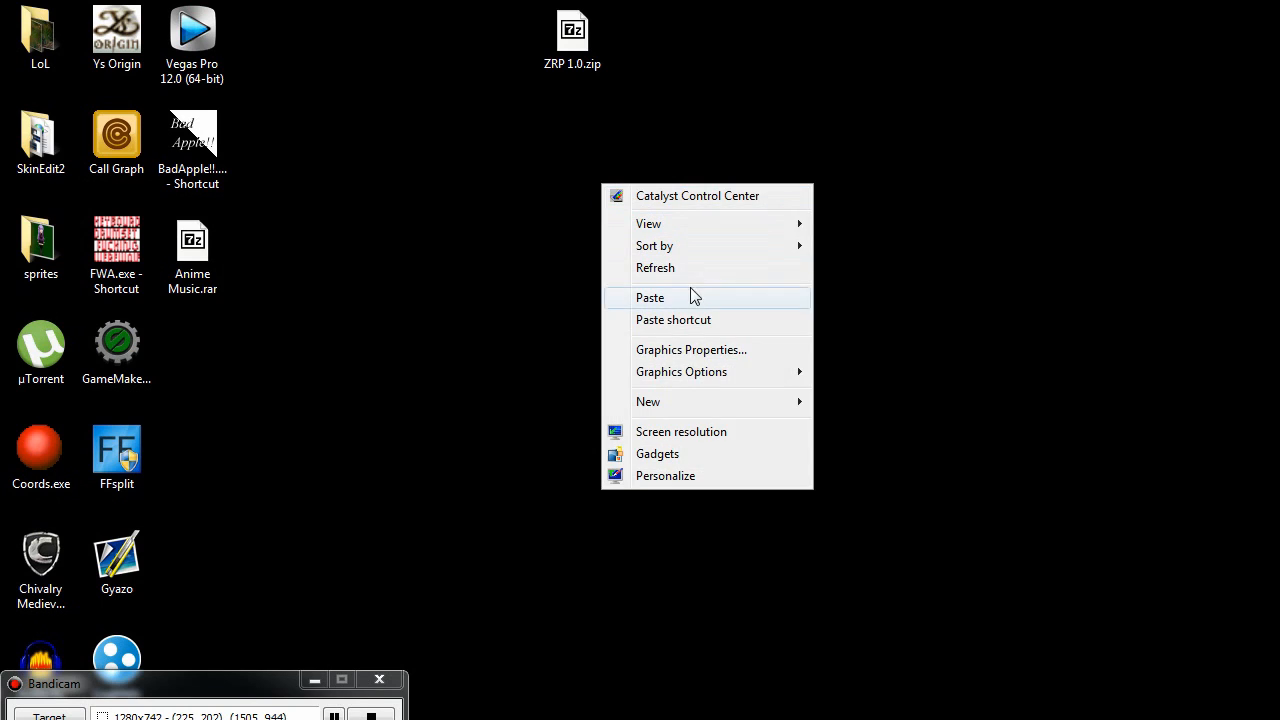
left_click(648, 400)
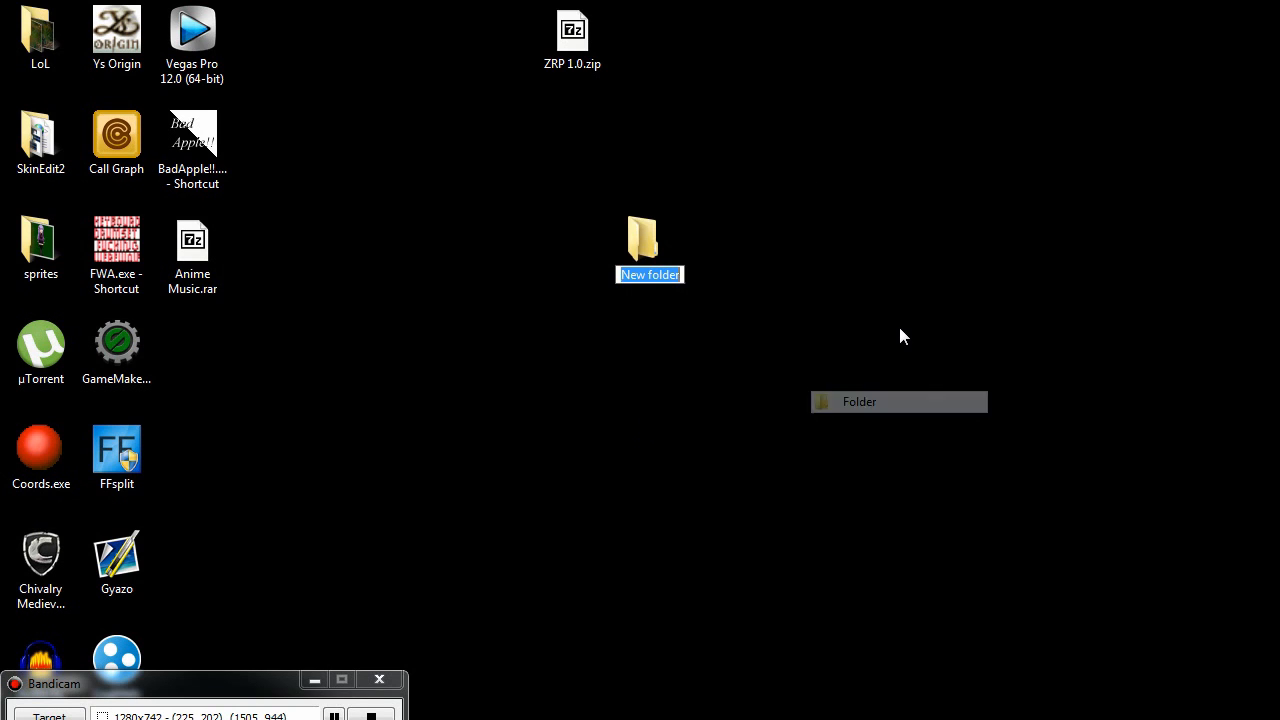
type("ZRP 1.0")
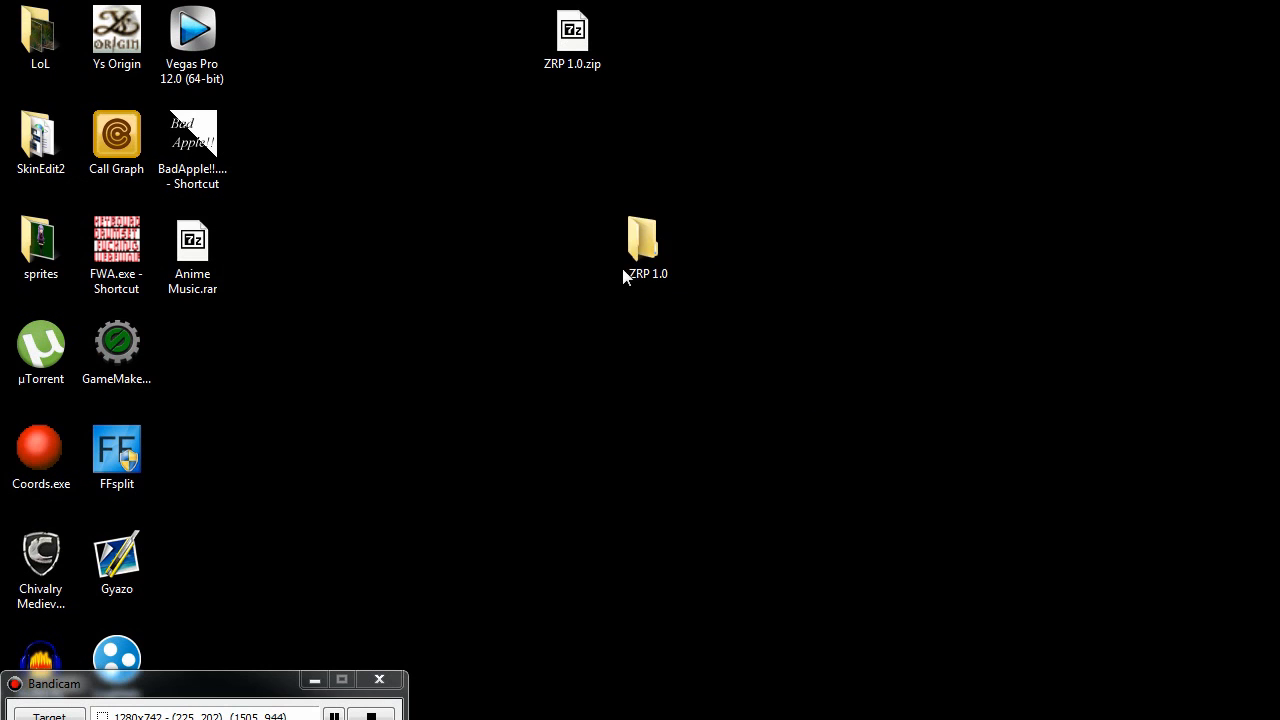
left_click_drag(572, 30, 572, 248)
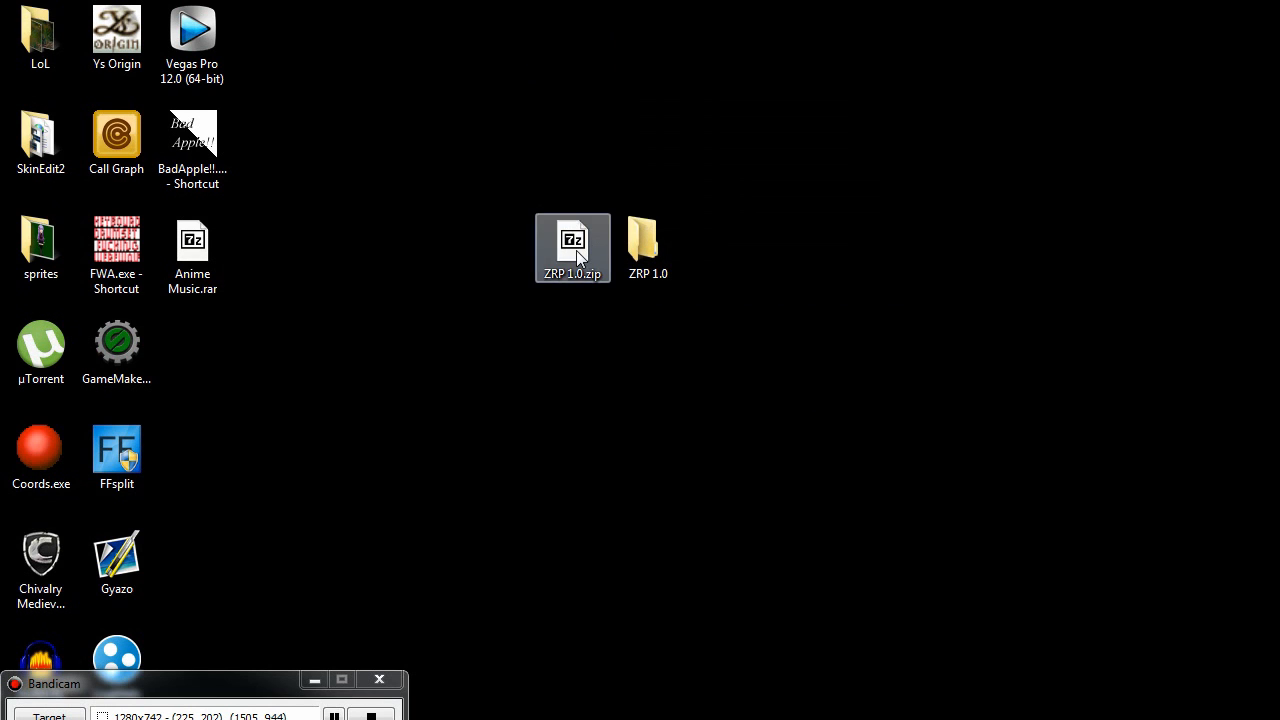
double_click(572, 240)
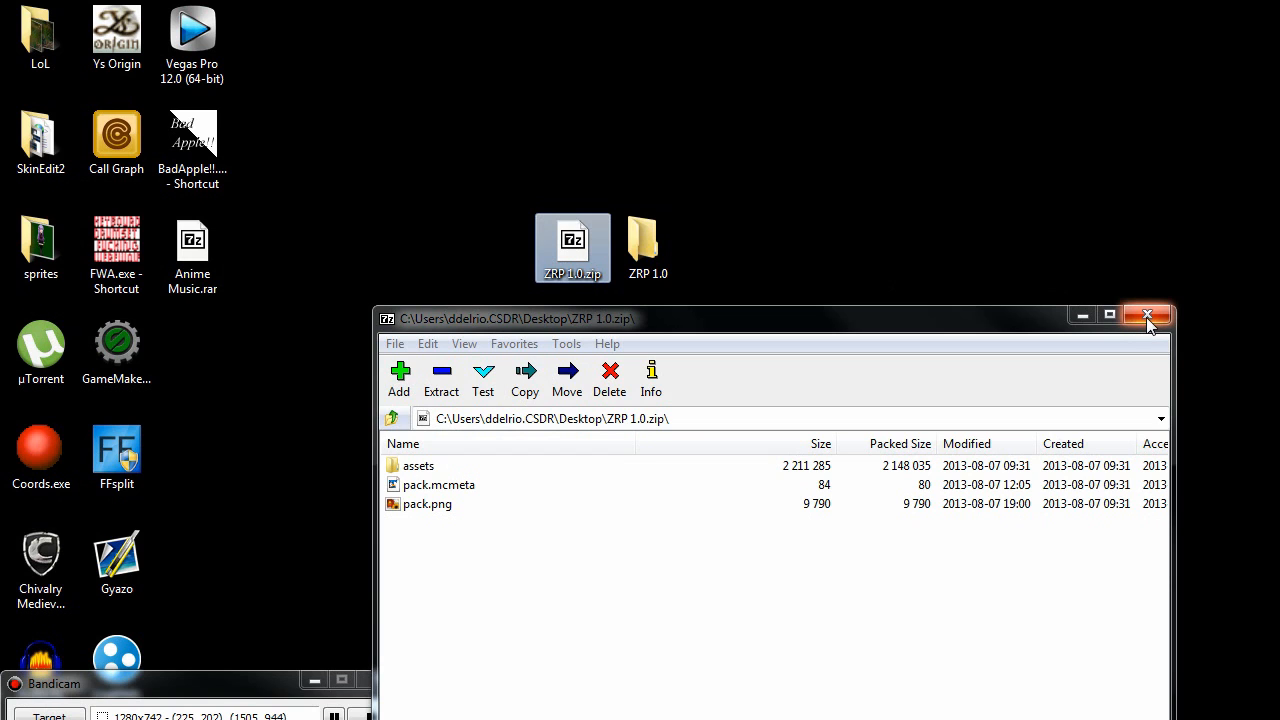
left_click(1148, 316)
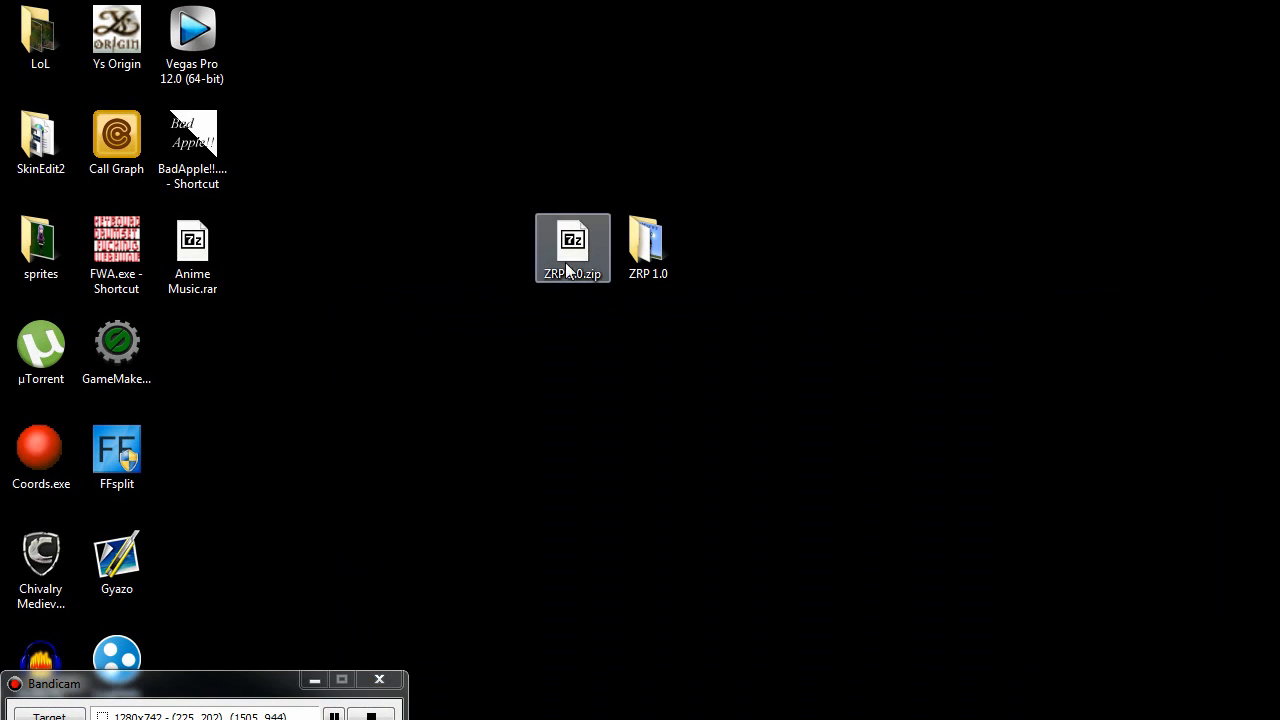
Step: Navigate the Explorer window to the %appdata% location
left_click_drag(572, 248, 344, 40)
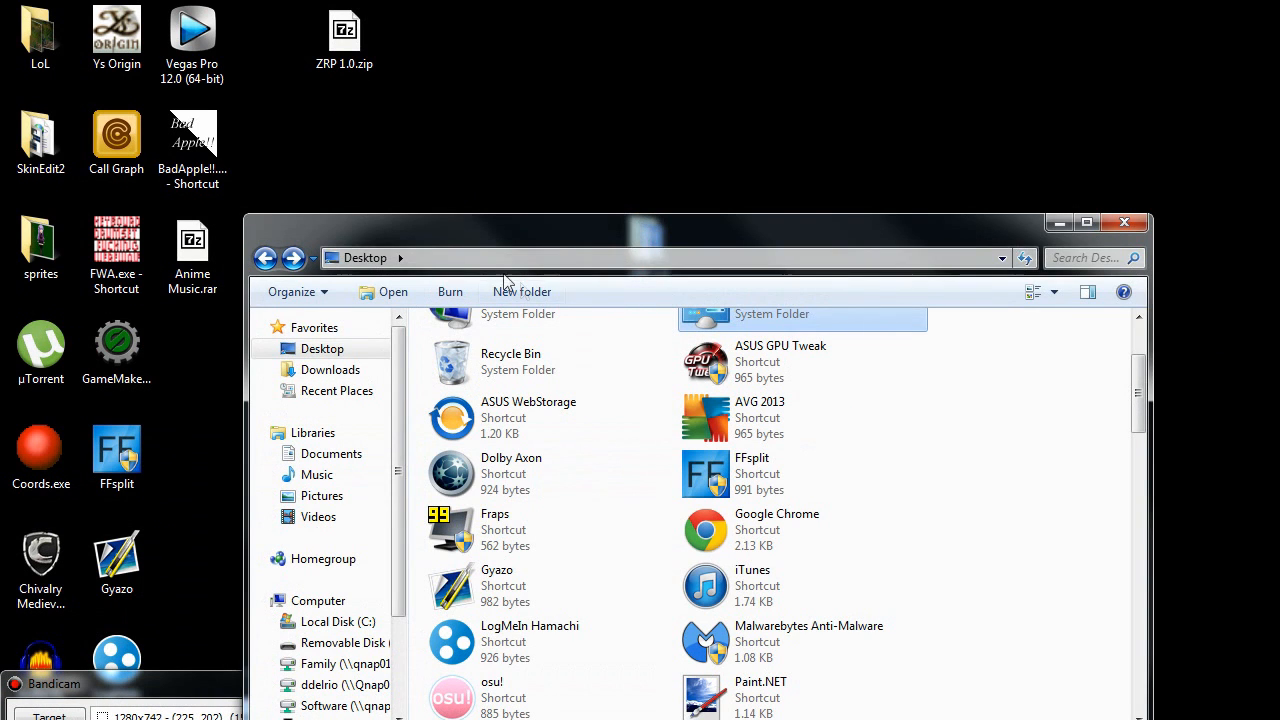
type("%appda")
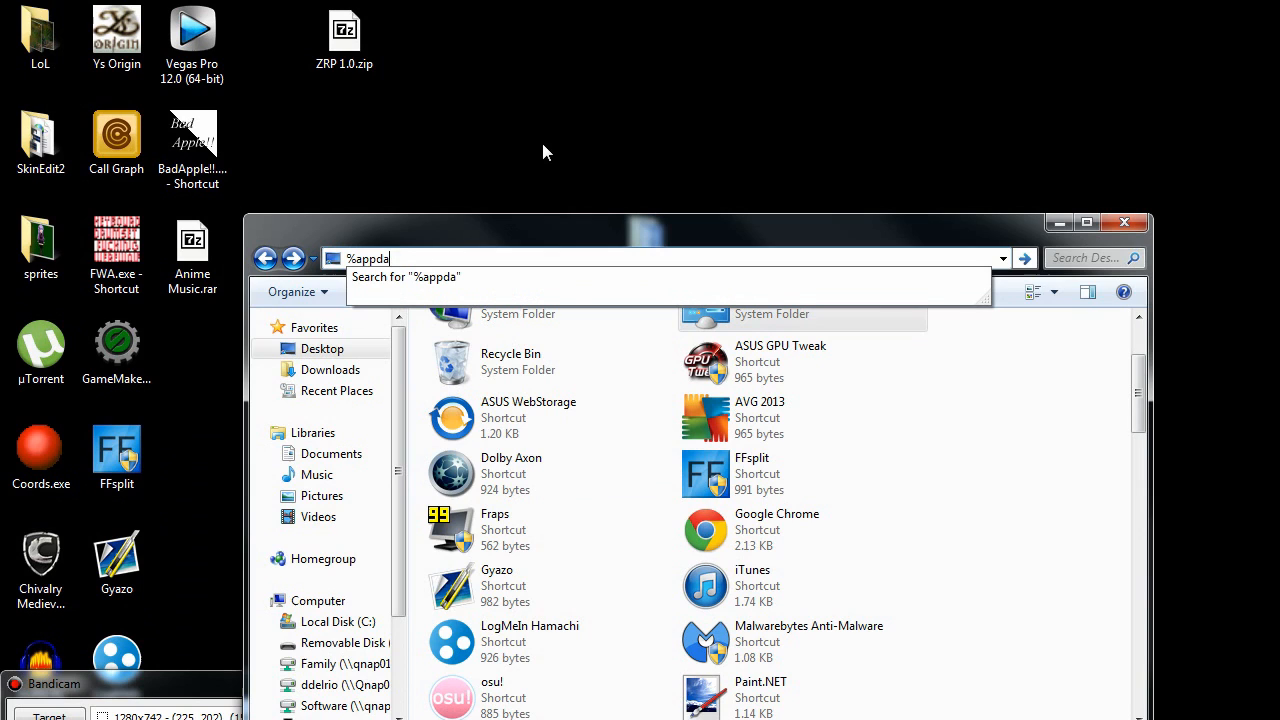
key("Return")
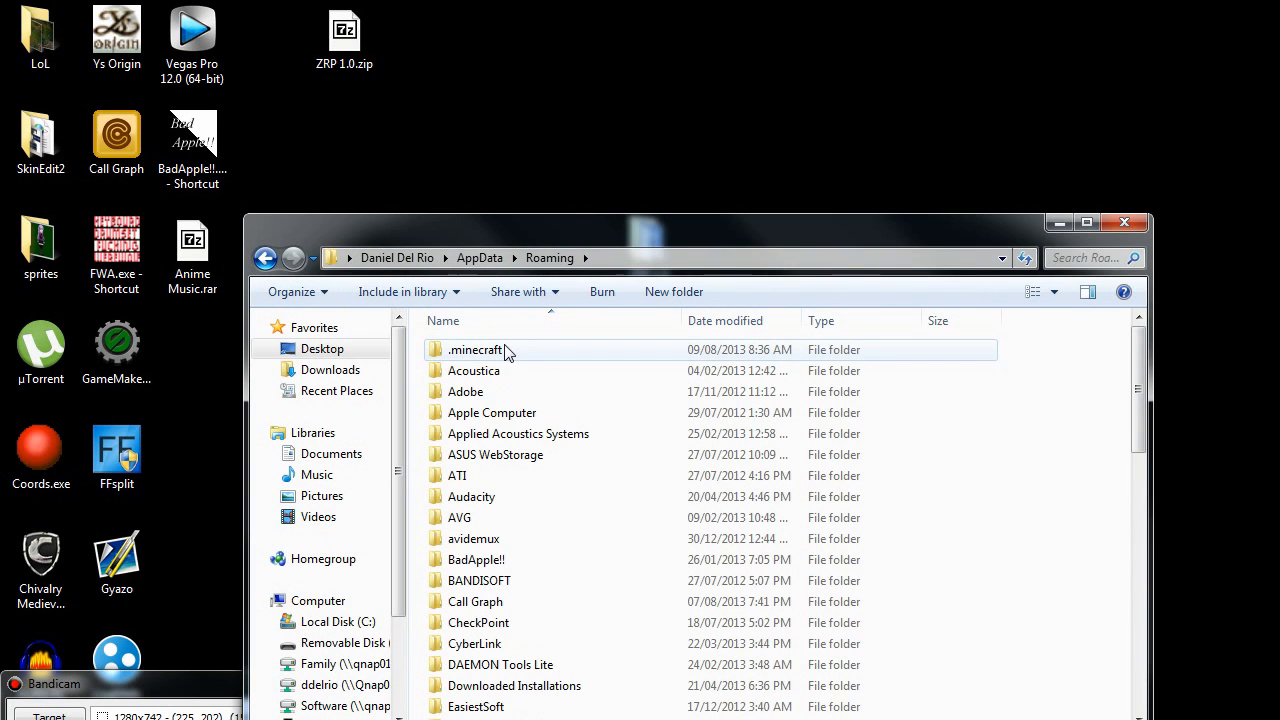
Step: Open .minecraft and then its resourcepacks folder listing the ZRP 1.0 packs
double_click(476, 348)
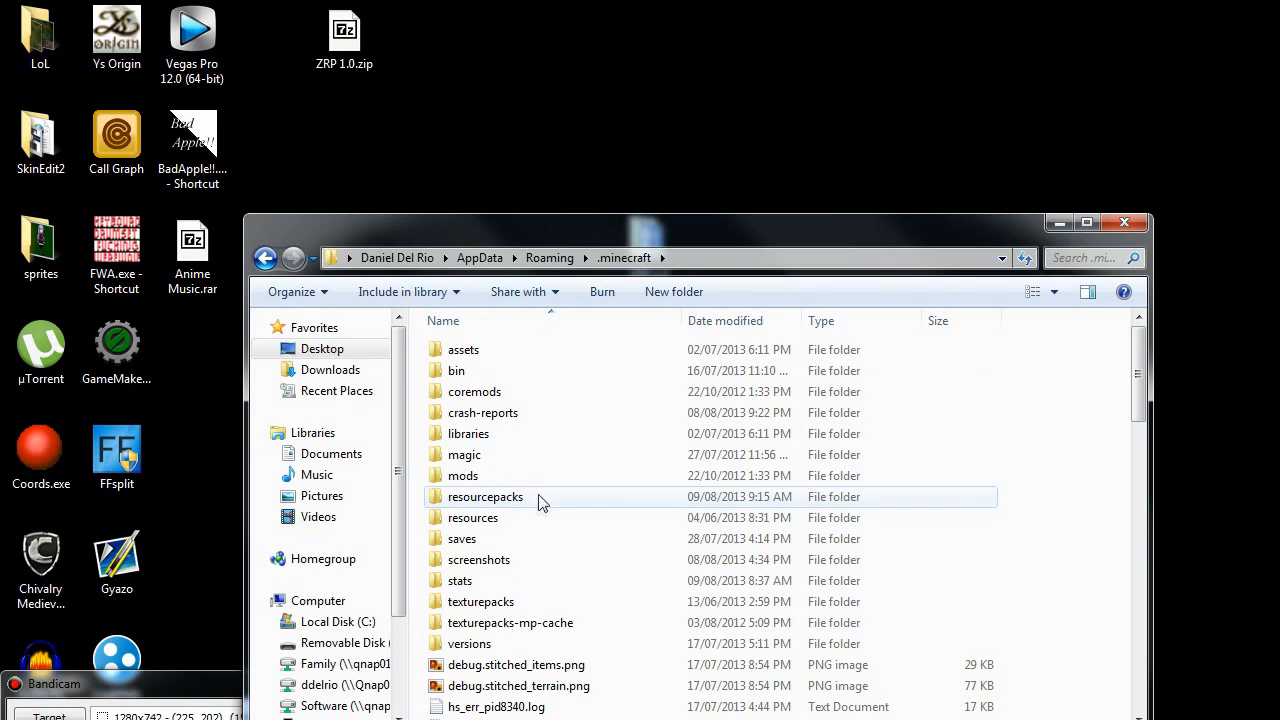
double_click(484, 496)
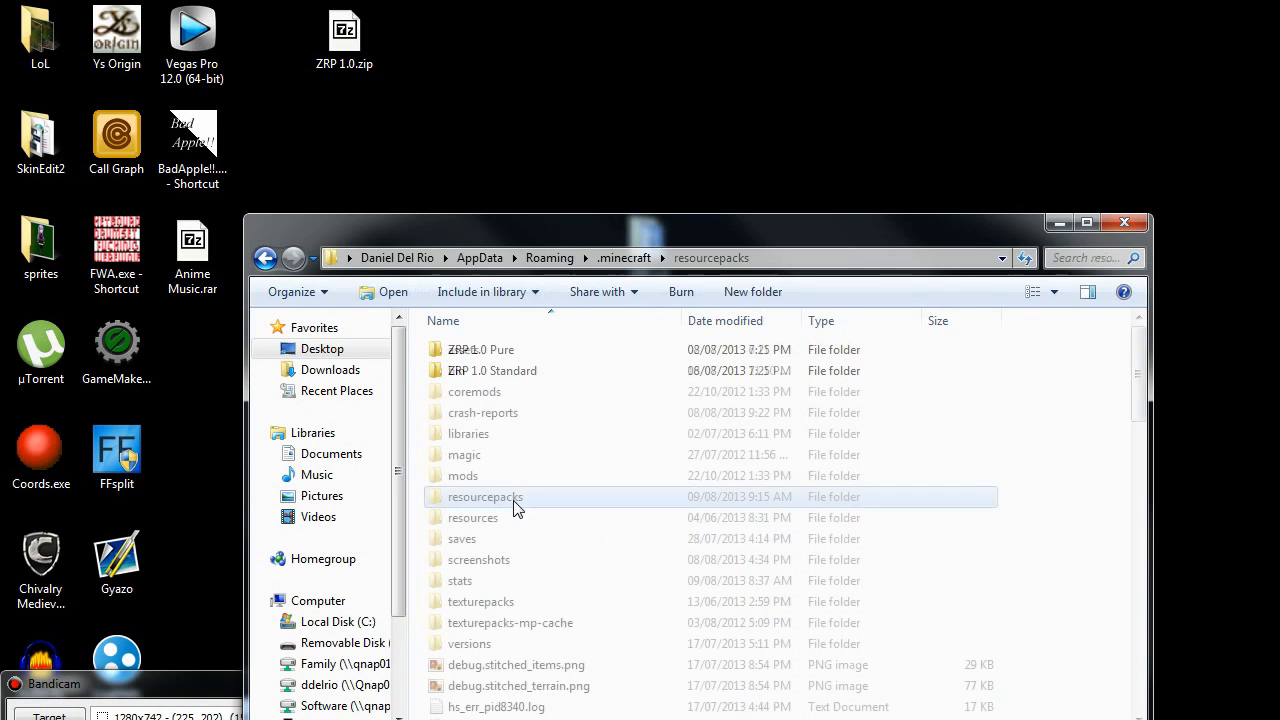
double_click(484, 496)
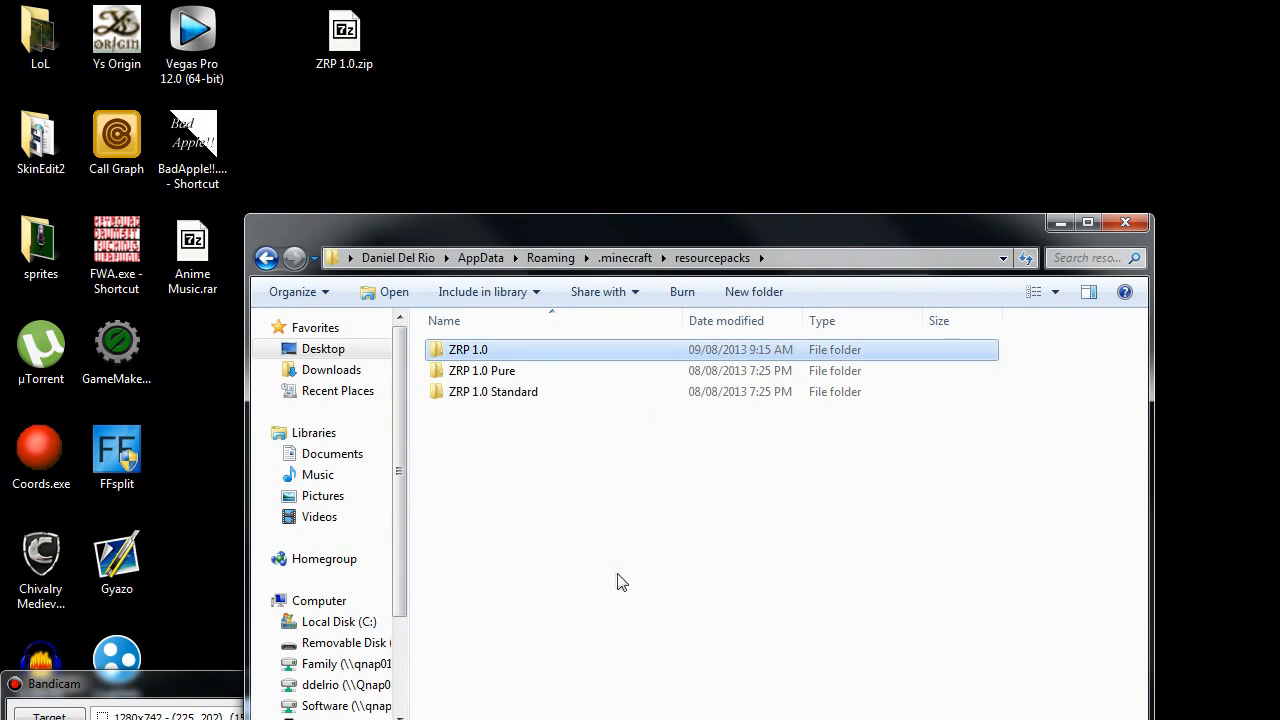
Step: Descend through ZRP 1.0, assets and minecraft into the textures folder
double_click(468, 348)
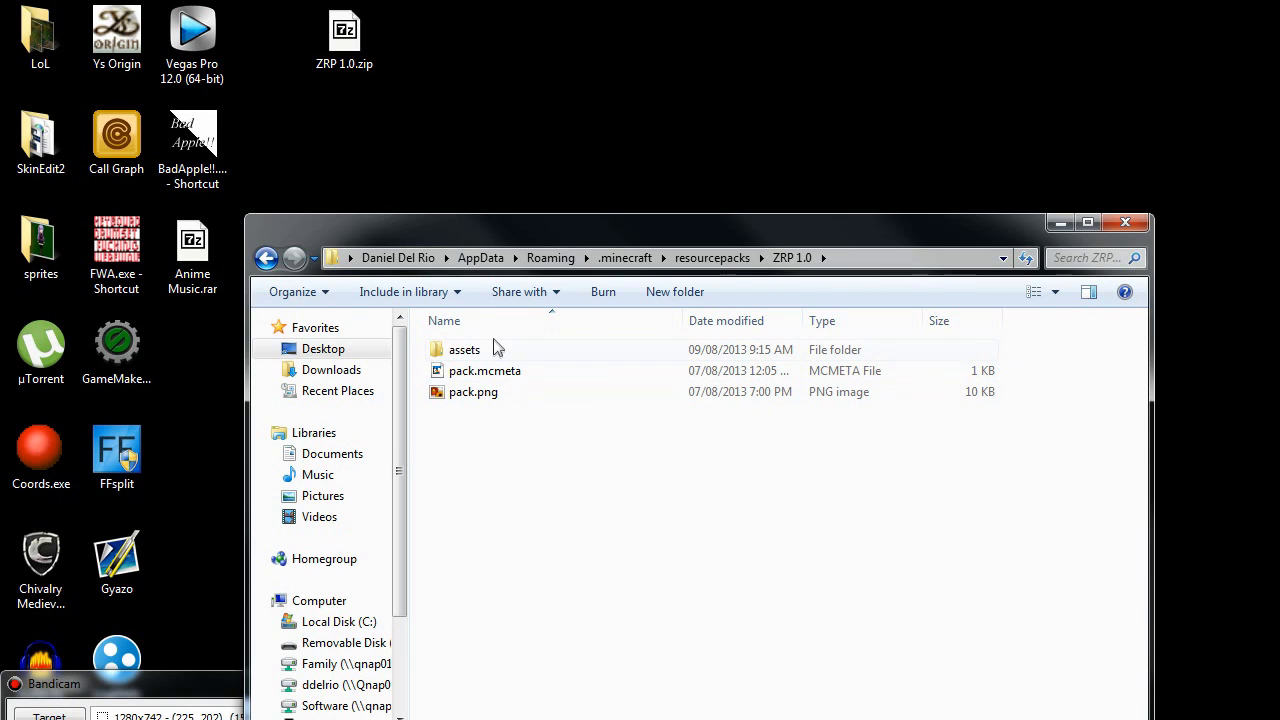
double_click(464, 348)
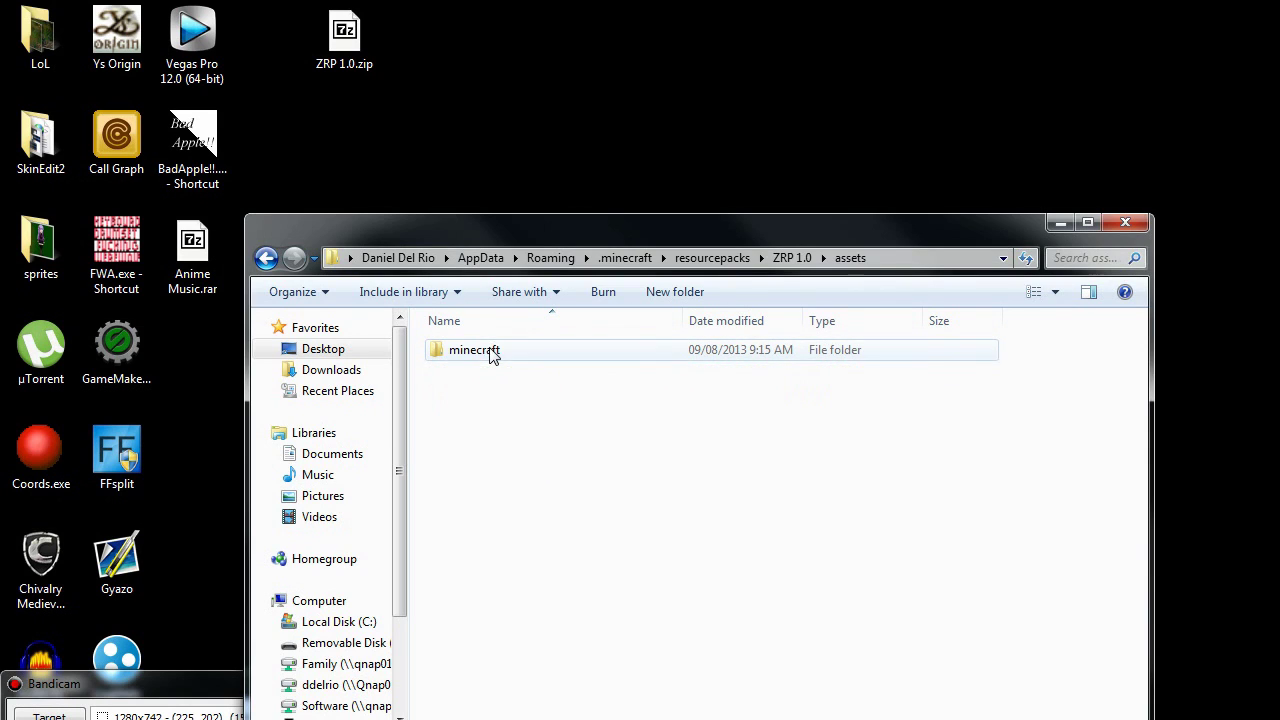
double_click(474, 348)
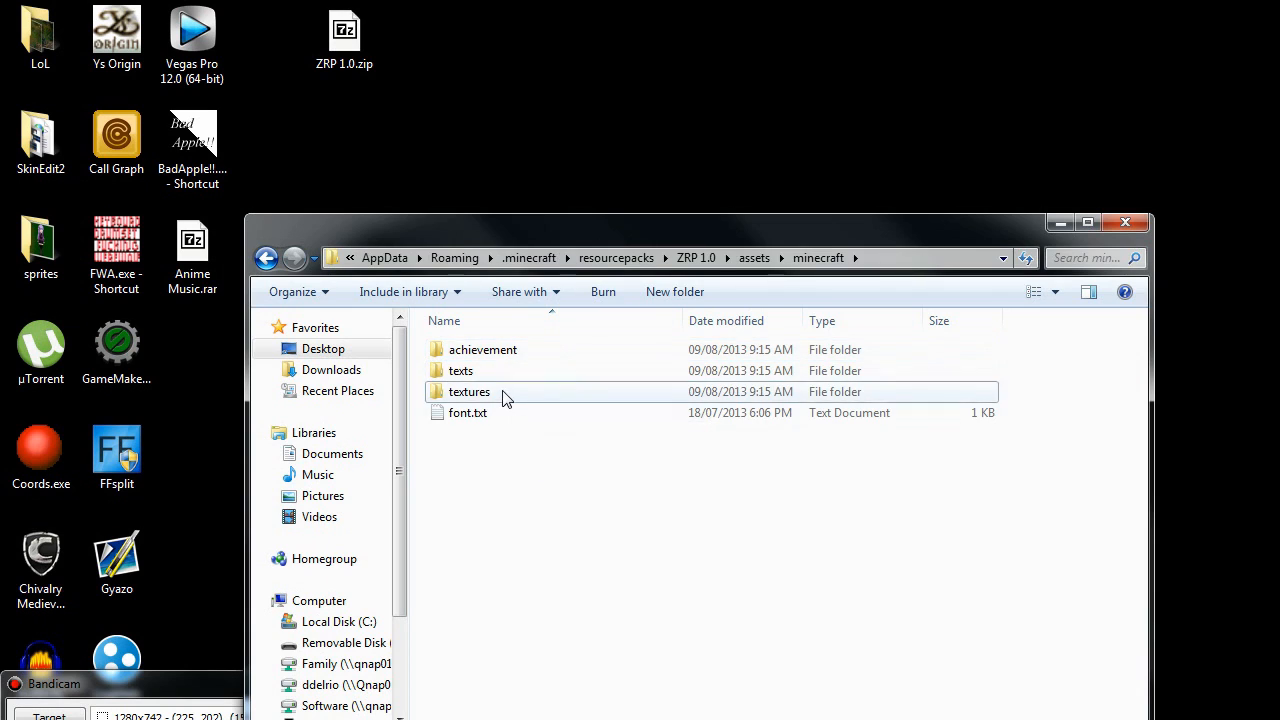
double_click(470, 390)
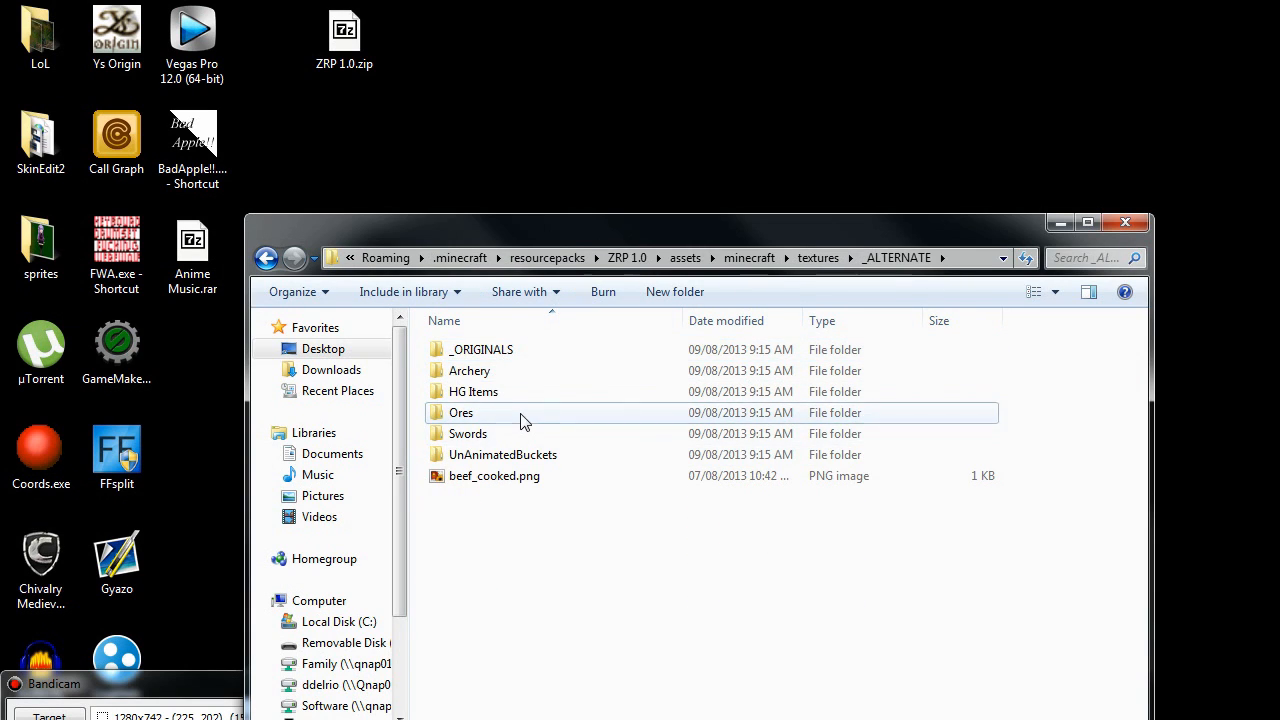
Step: Browse the _ALTERNATE and blocks subfolders, then return to textures
double_click(460, 412)
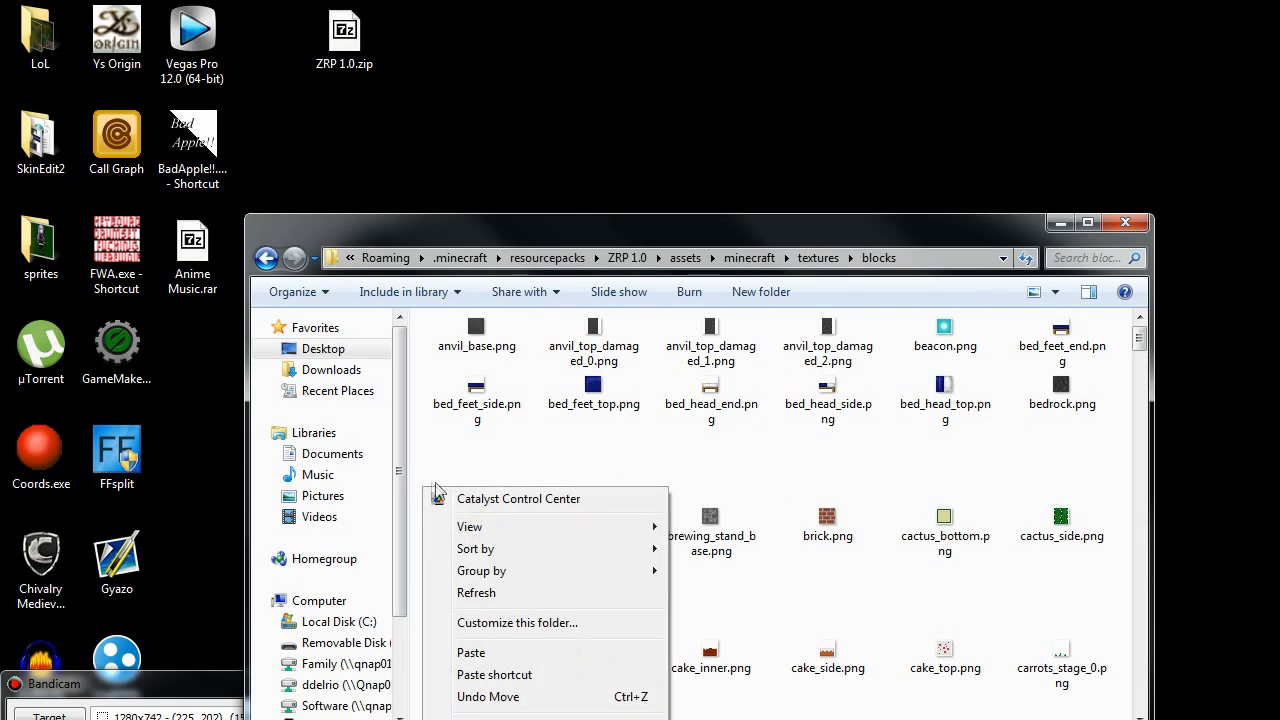
left_click(470, 652)
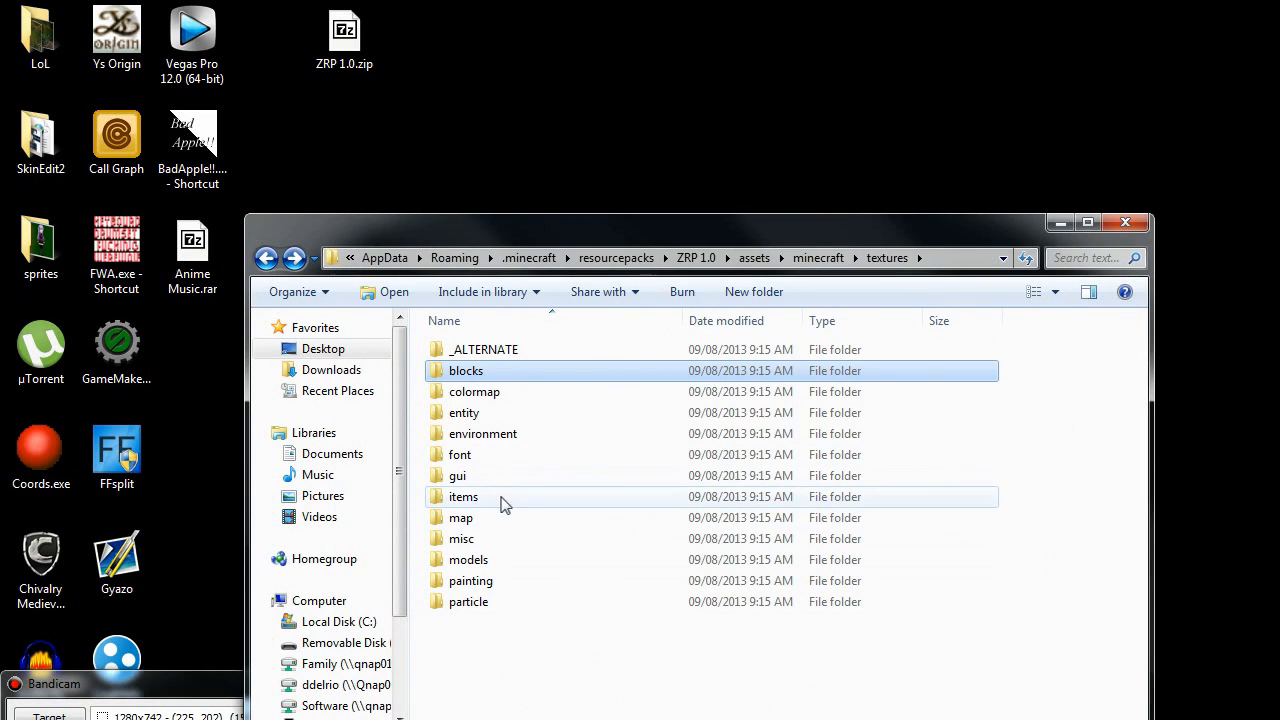
Step: Navigate through _ALTERNATE and Swords into the RAVEBLADE folder
double_click(484, 348)
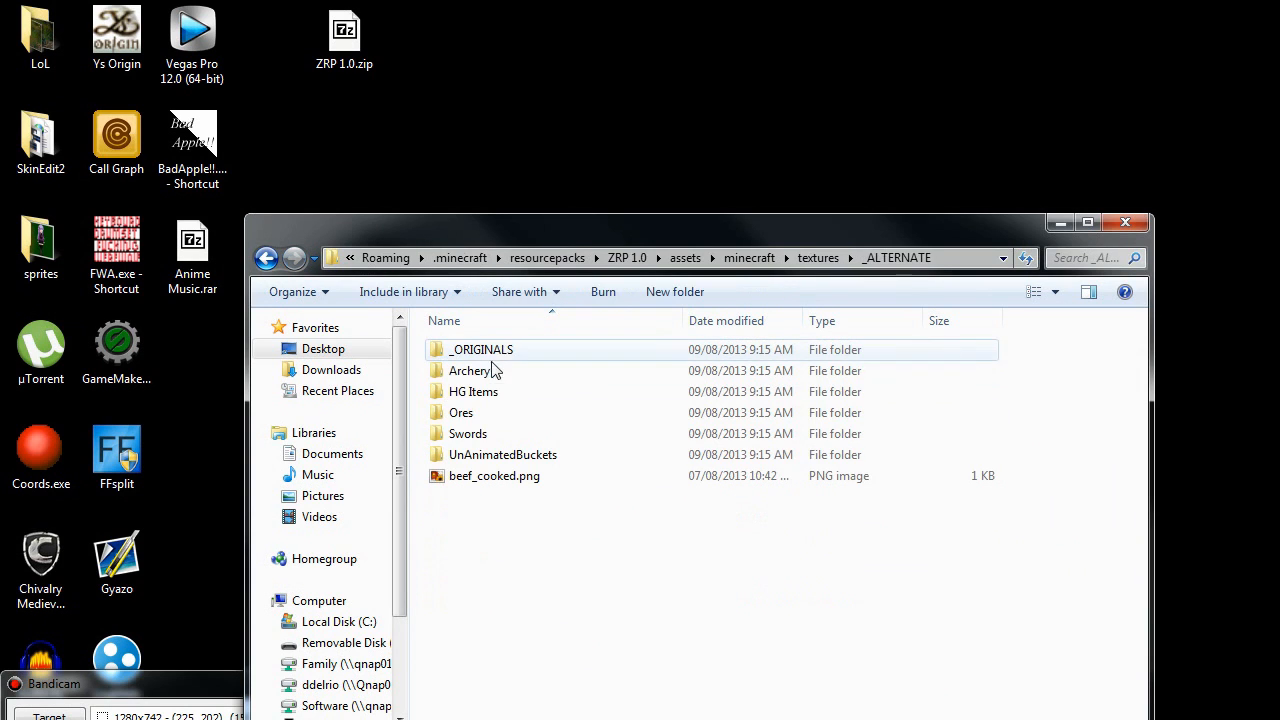
double_click(468, 432)
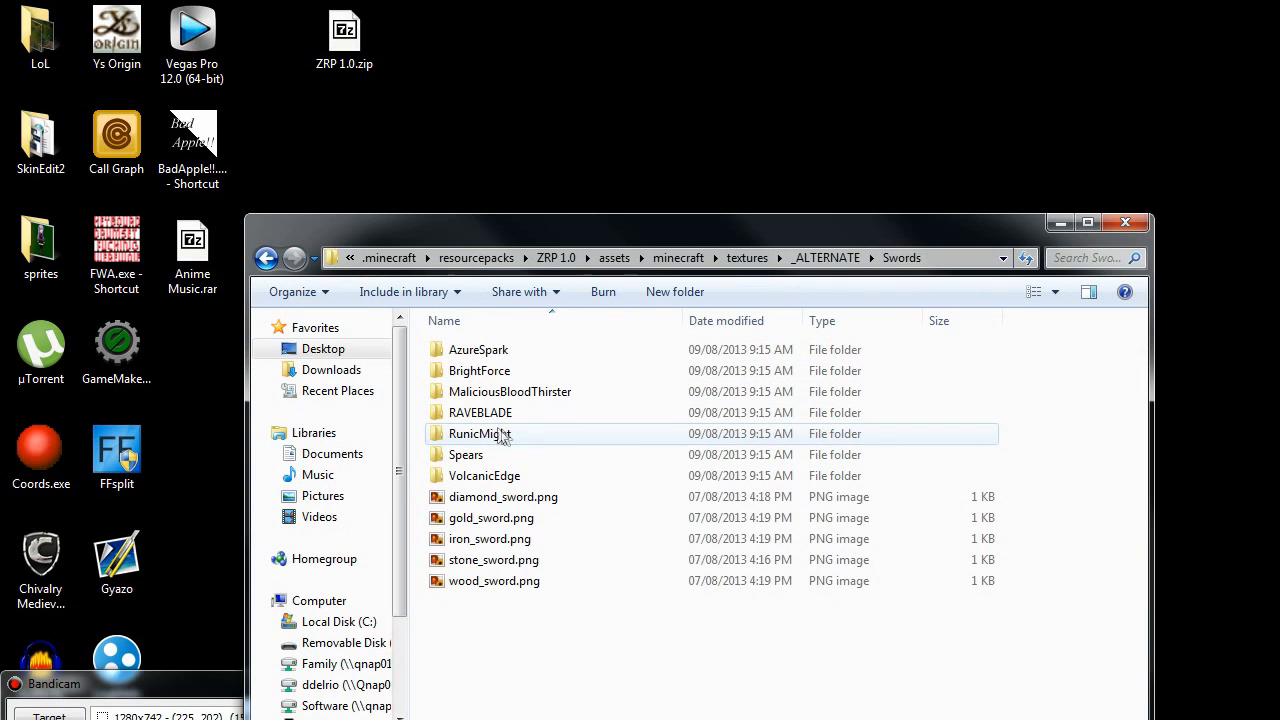
mouse_move(536, 440)
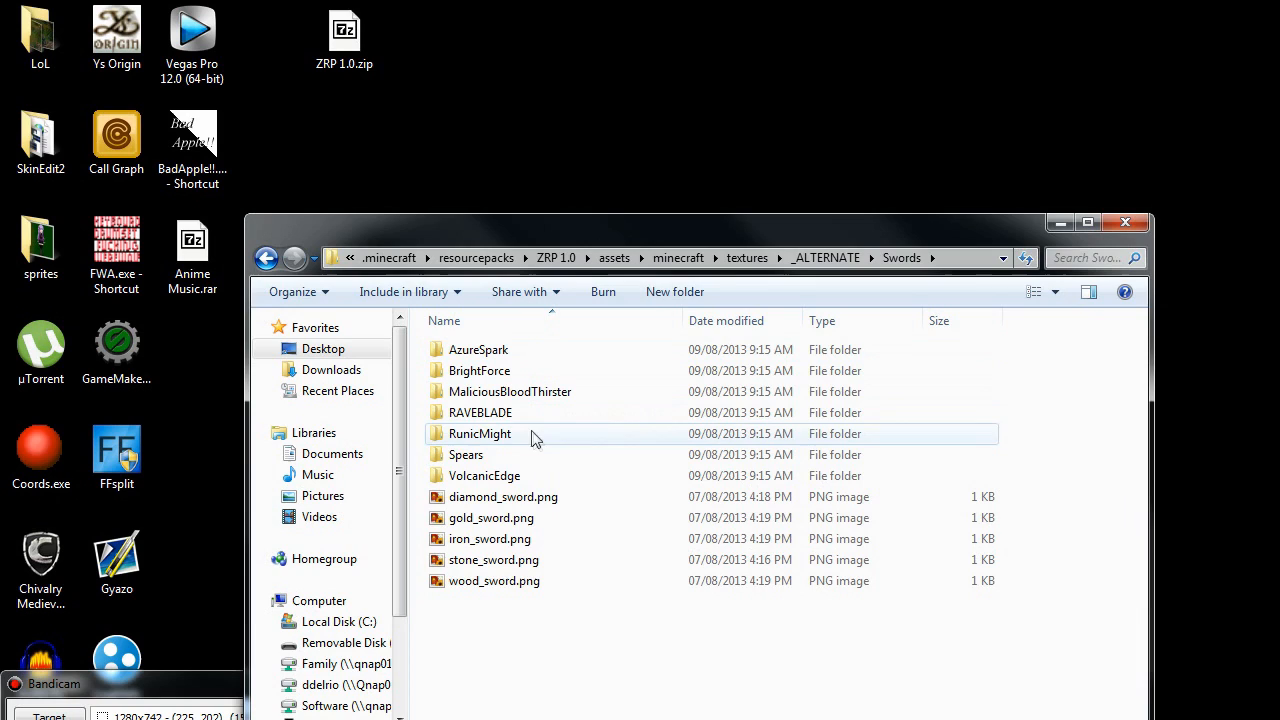
double_click(480, 412)
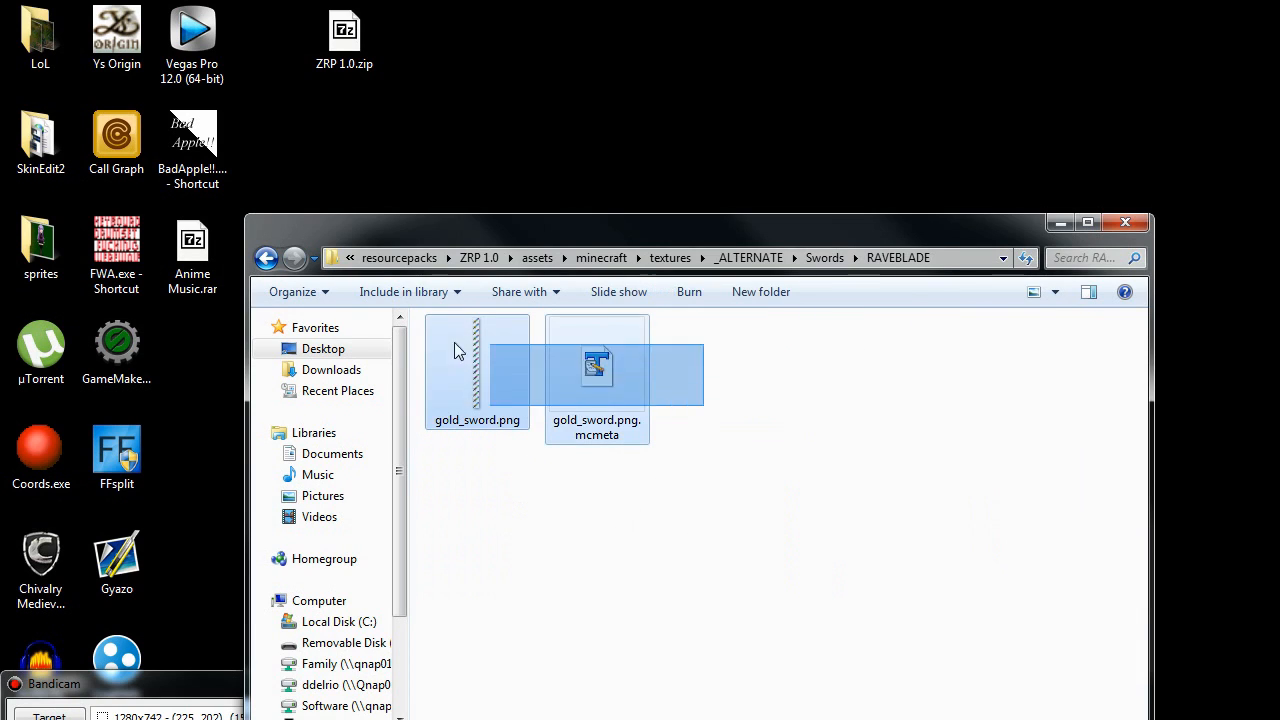
Step: Select gold_sword.png.mcmeta together with gold_sword.png
left_click(596, 370)
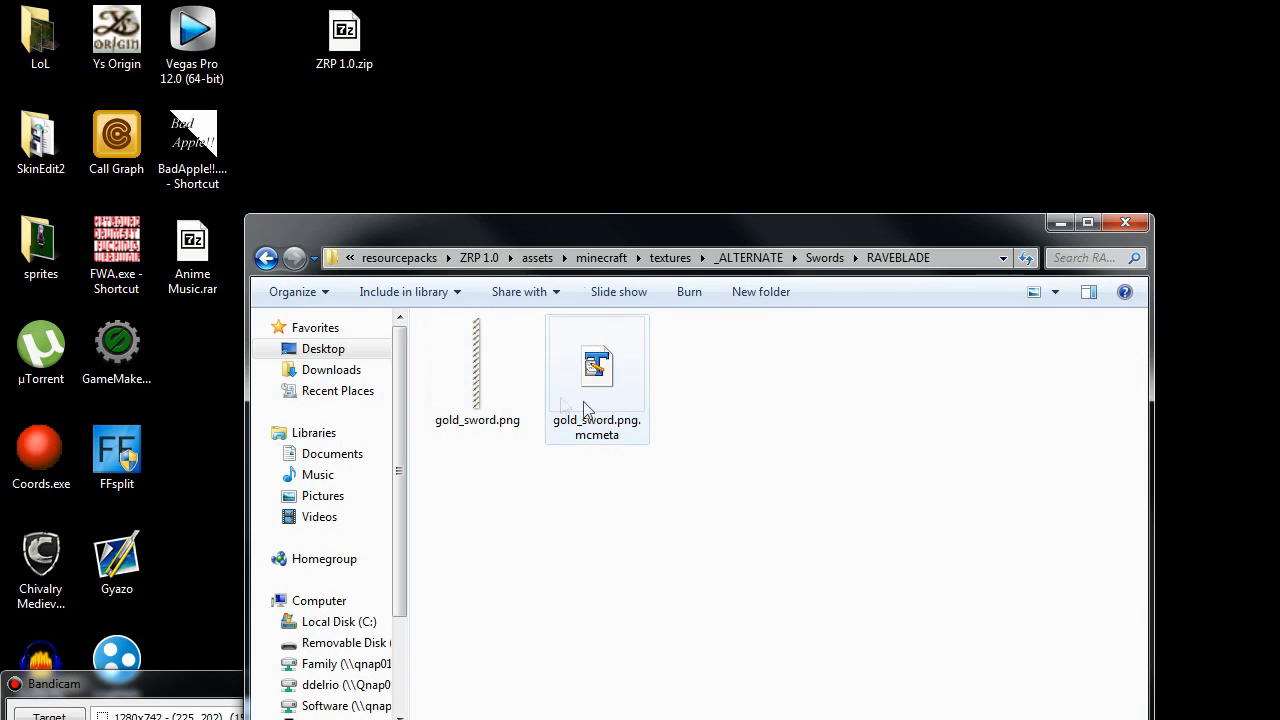
left_click(596, 368)
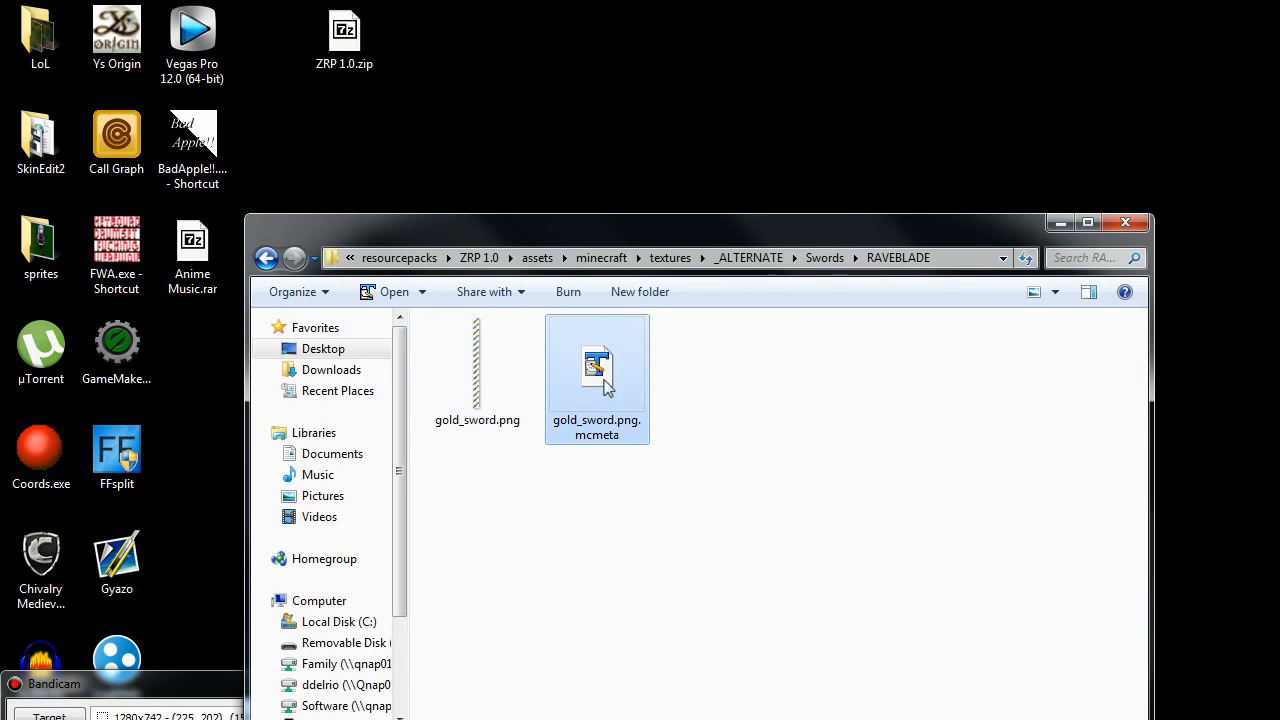
left_click(476, 372)
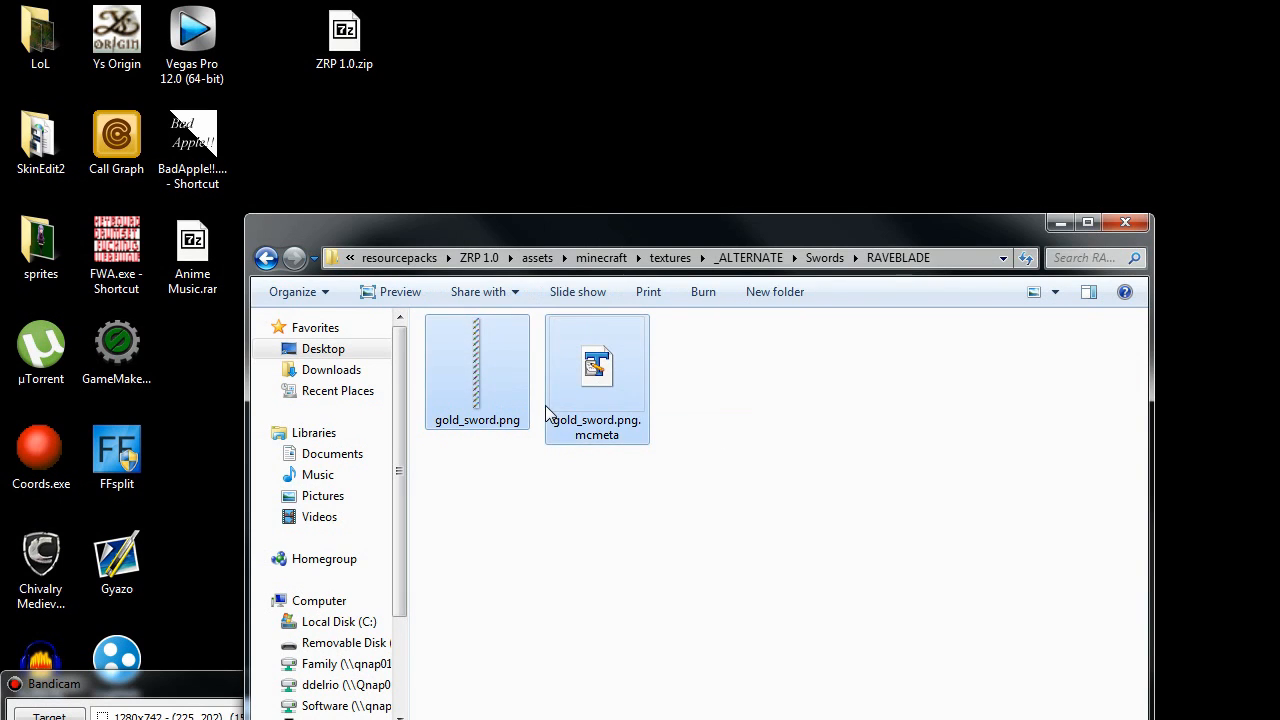
mouse_move(748, 256)
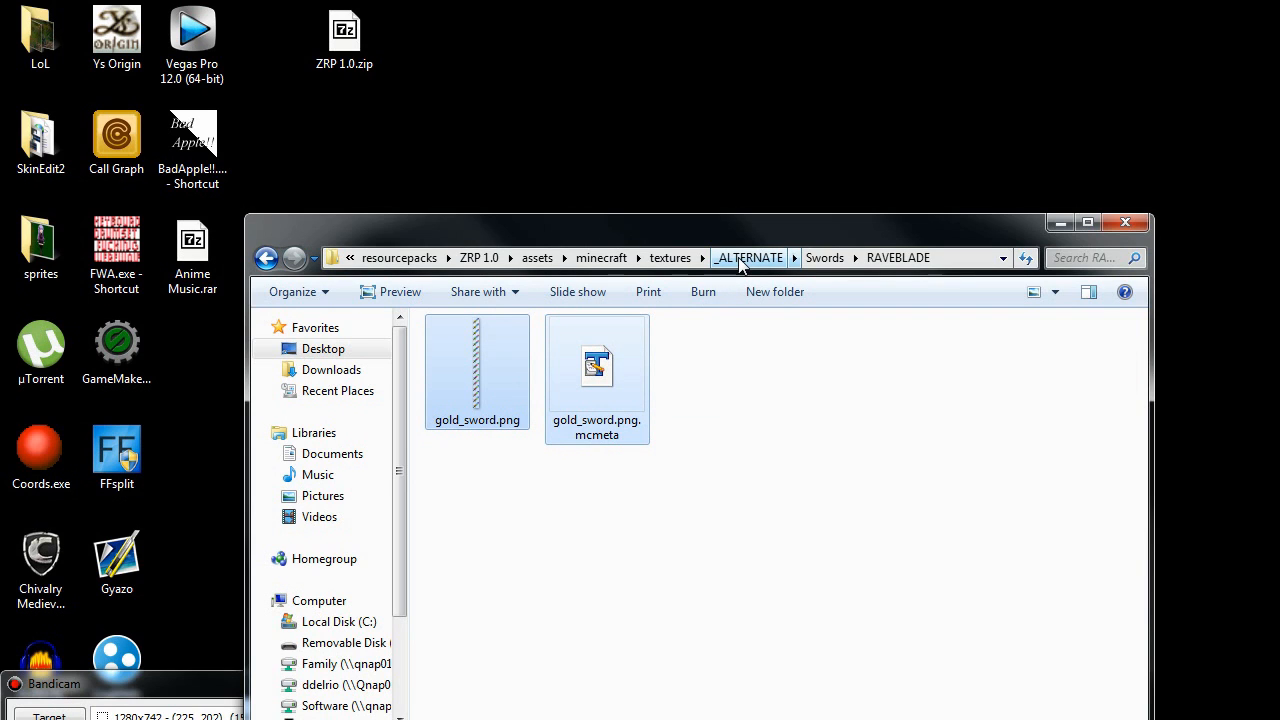
Step: Copy the two RAVEBLADE sword files into the textures/items folder
left_click(748, 256)
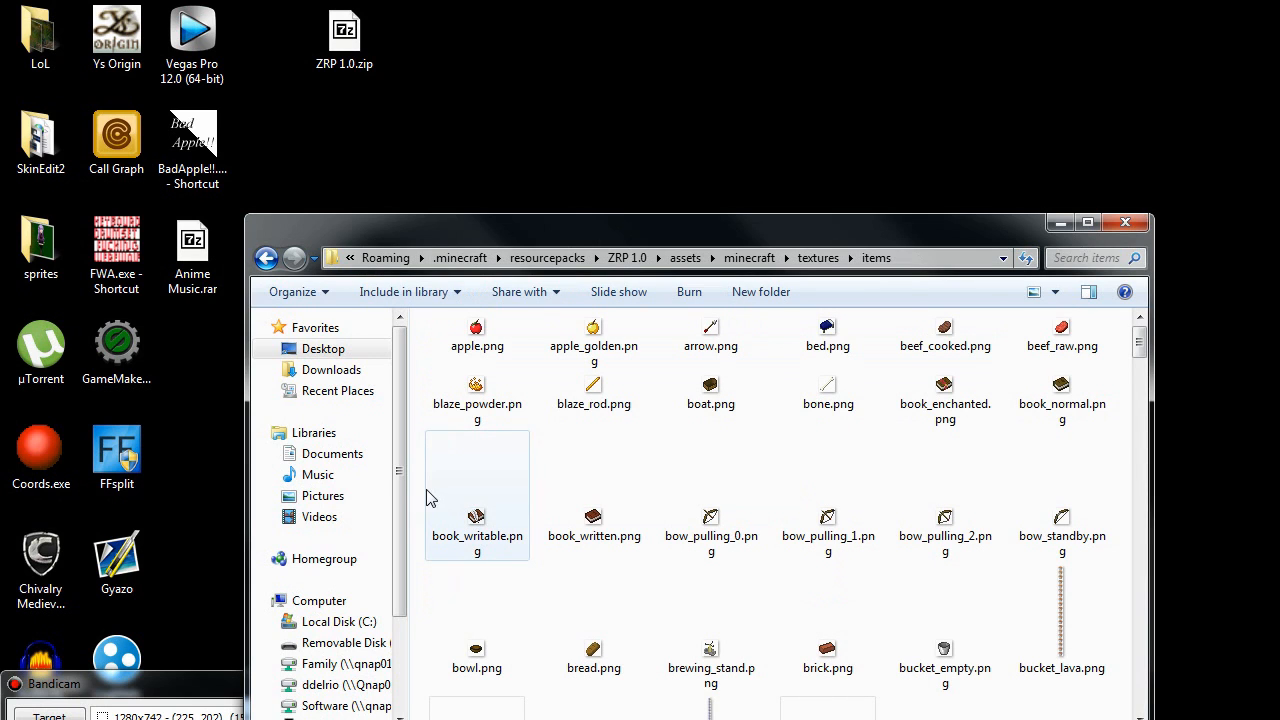
scroll("down", 3)
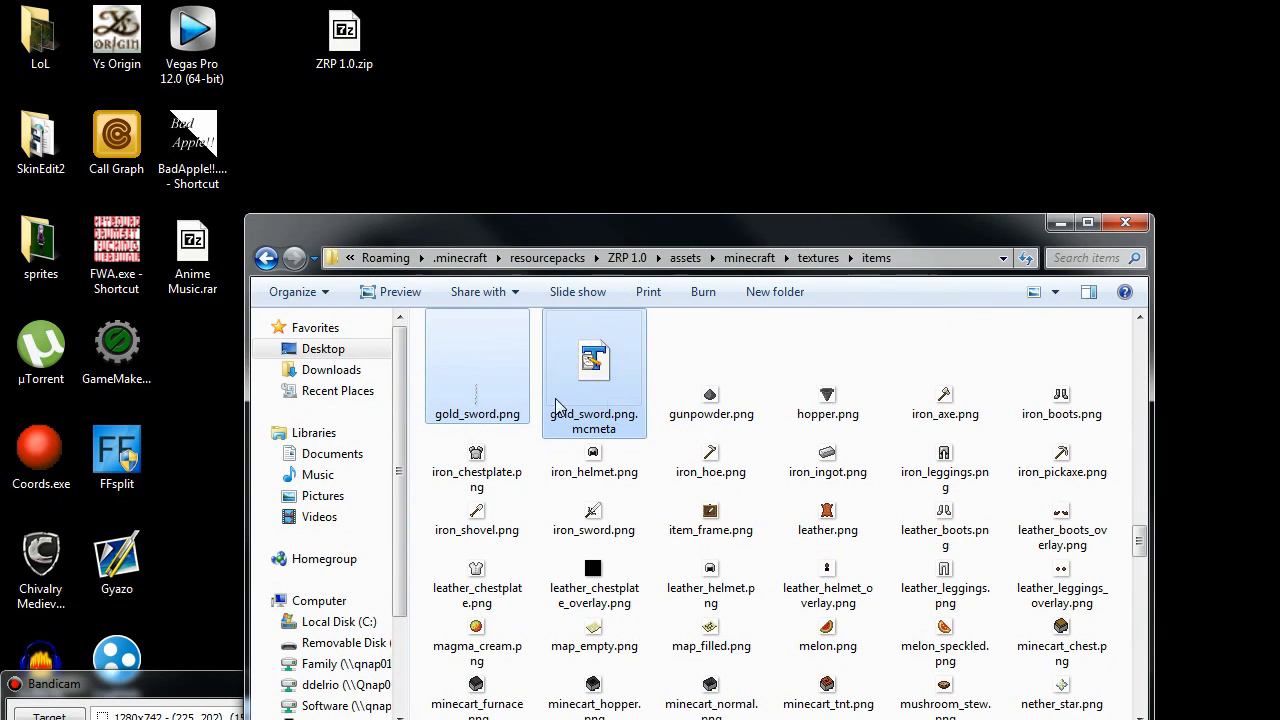
Step: Go back from the items folder to the ZRP 1.0 textures folder
left_click(266, 258)
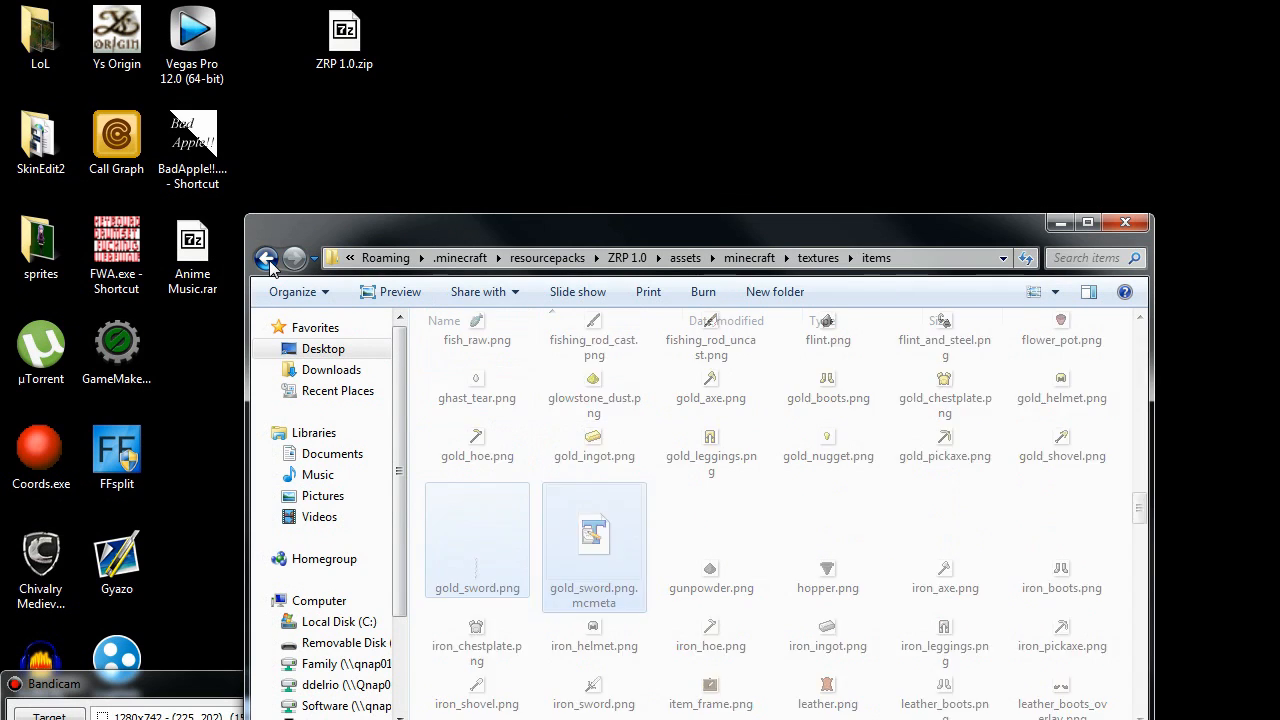
left_click(266, 258)
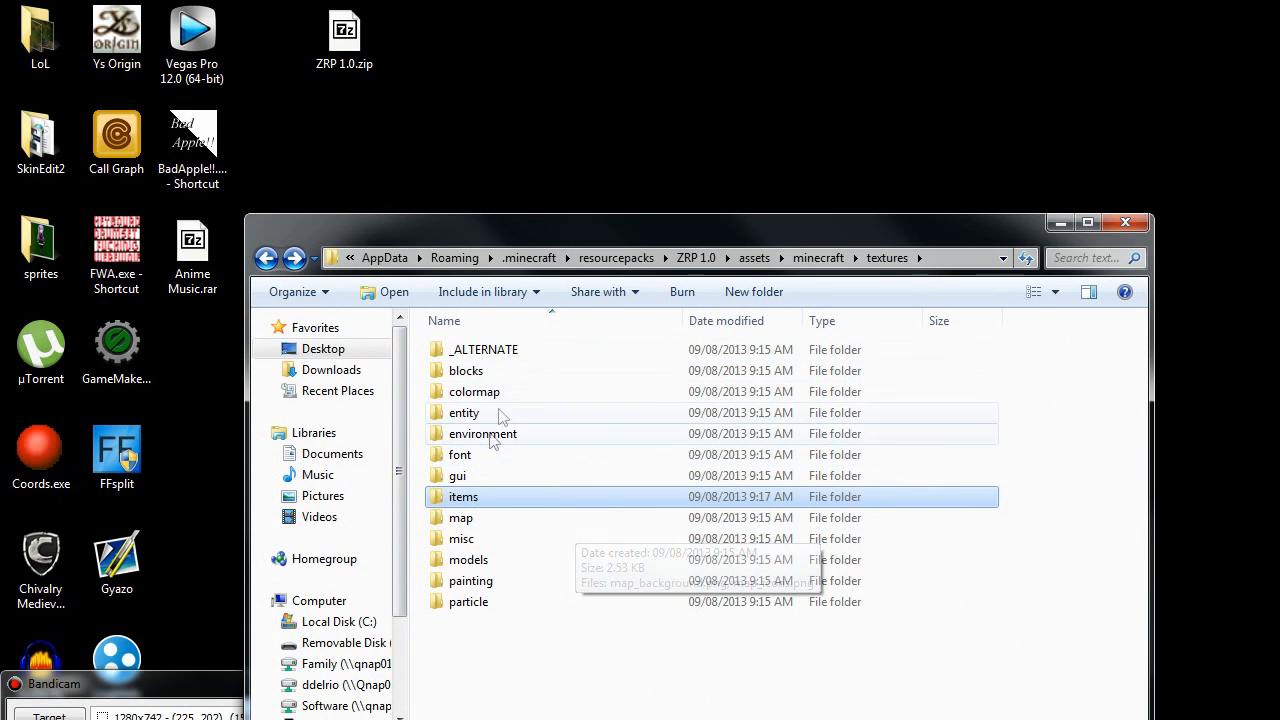
mouse_move(496, 520)
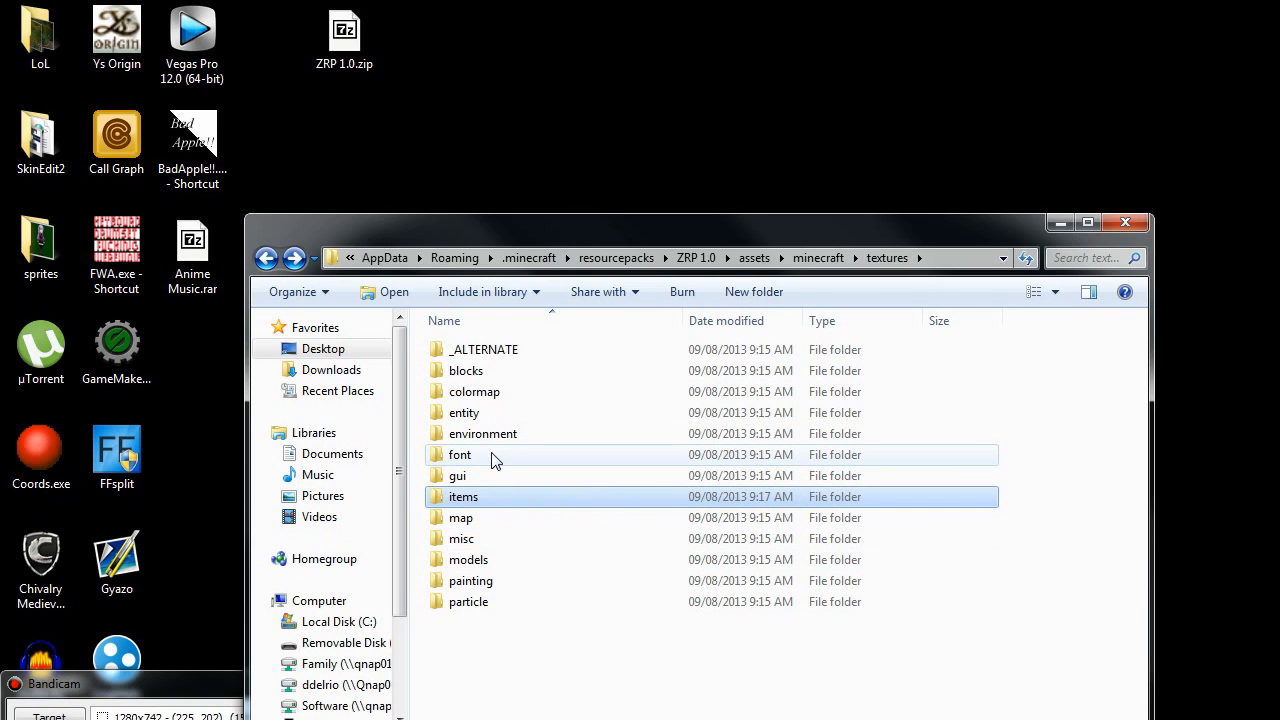
Step: Navigate through _ALTERNATE and Archery into the ElvishBow folder and copy its arrow and bow images
double_click(484, 348)
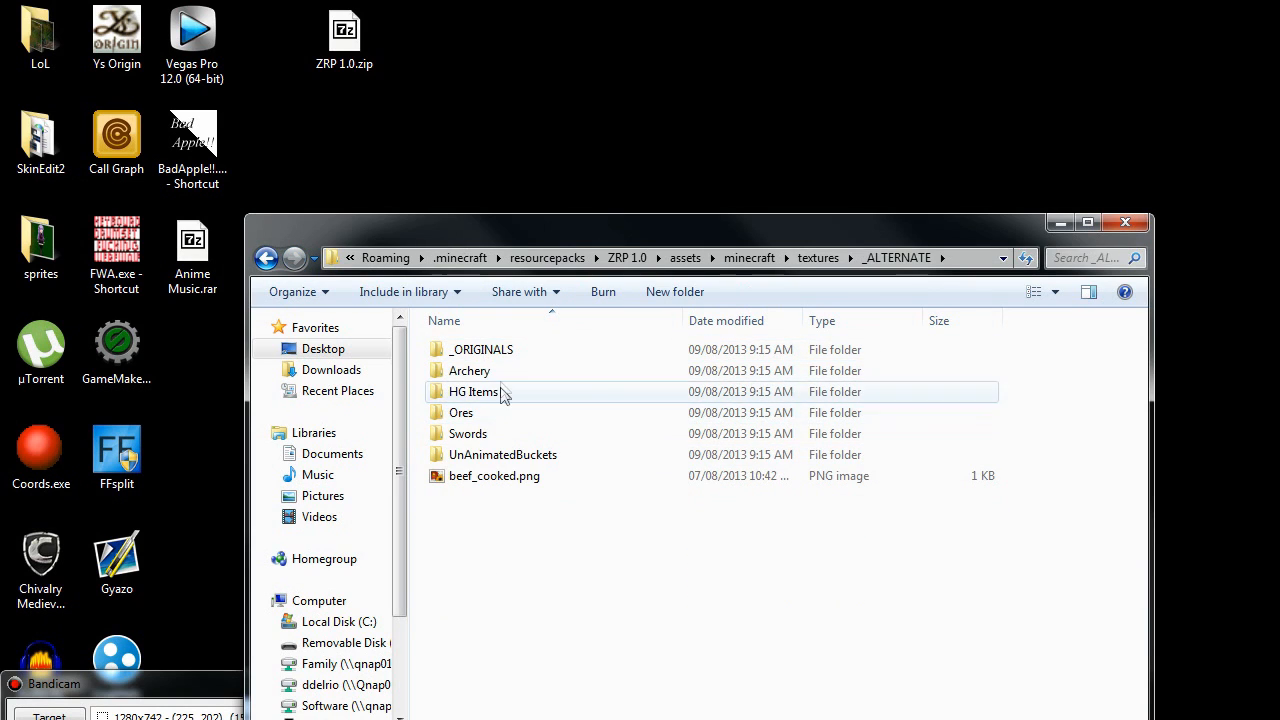
double_click(468, 370)
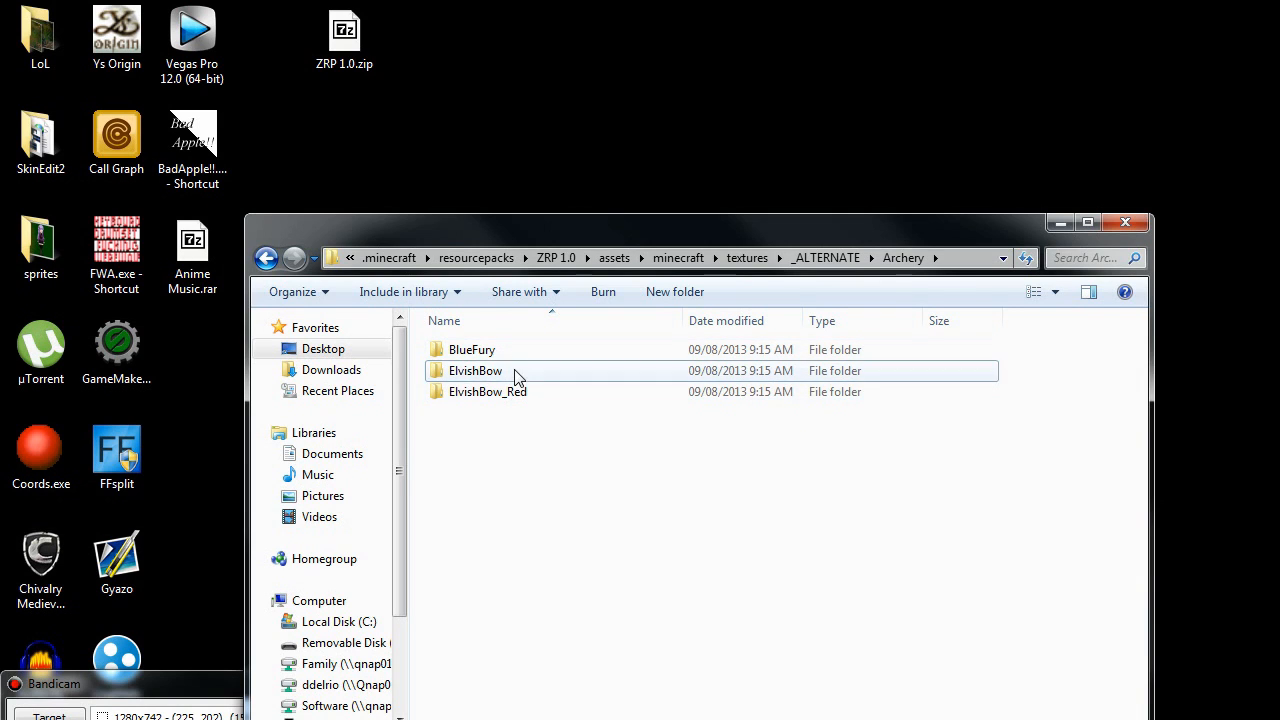
double_click(476, 370)
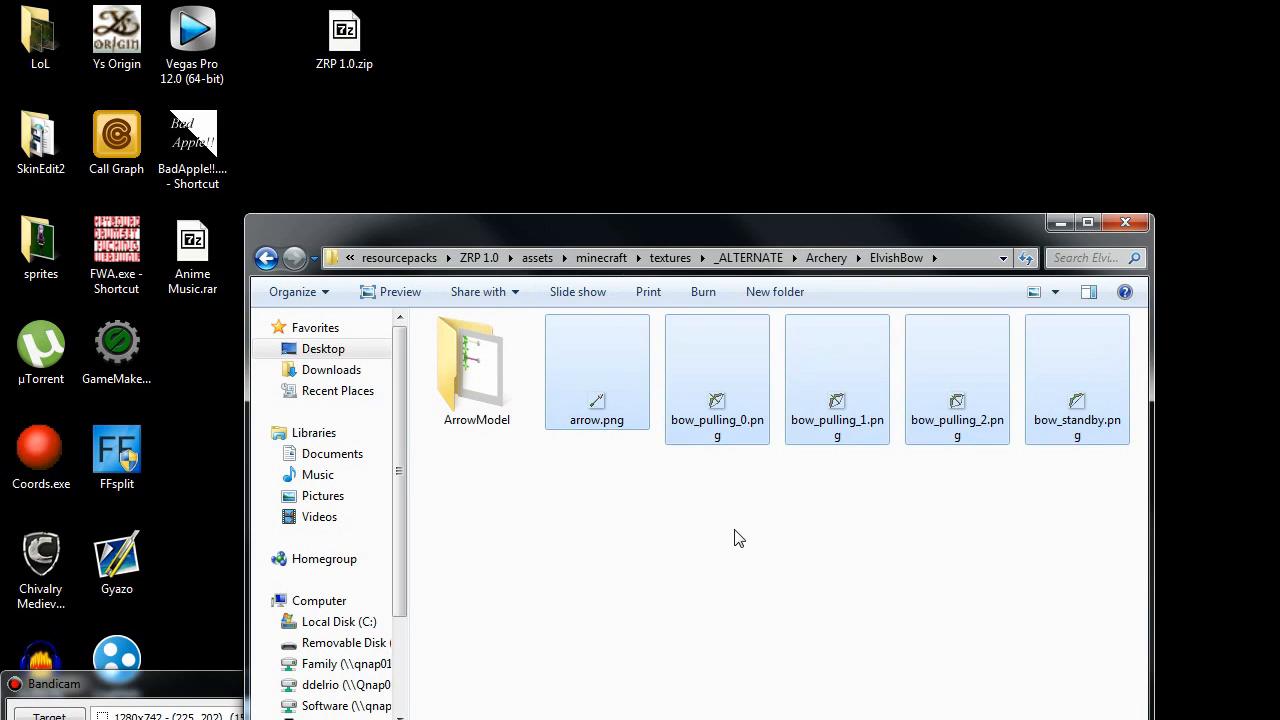
mouse_move(1078, 378)
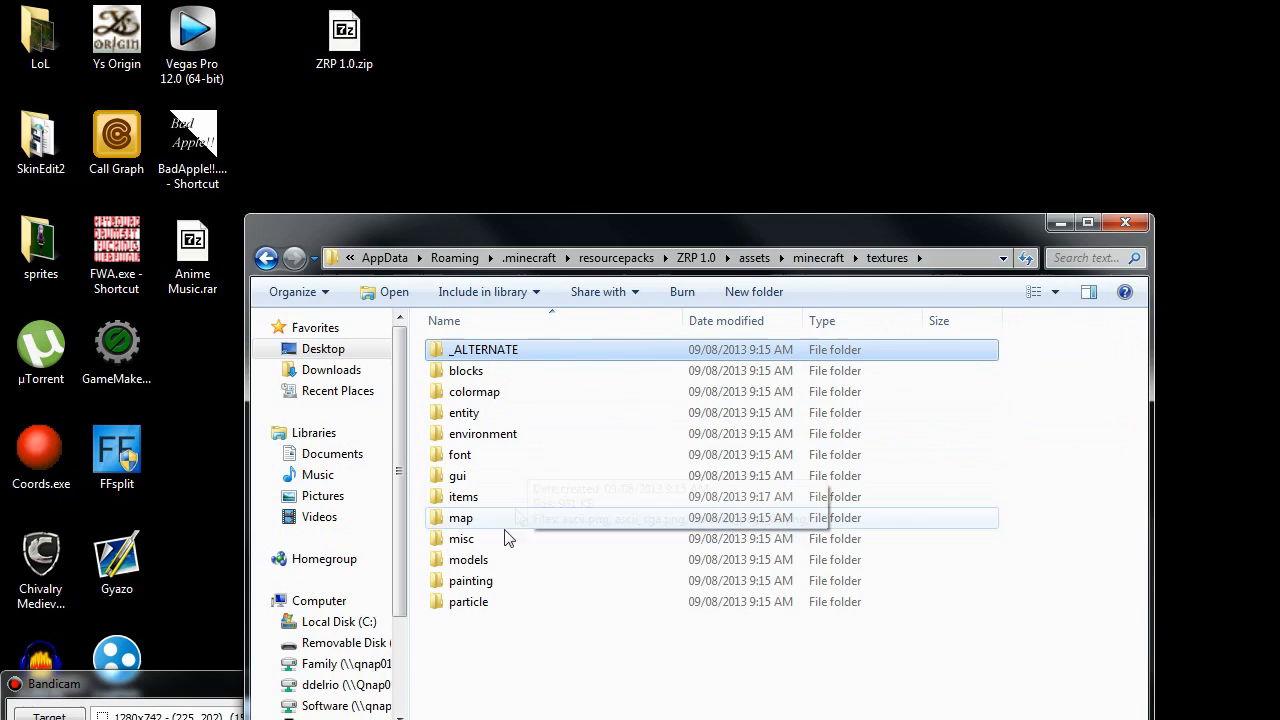
Step: Paste the Elvish arrow and bow images into items, replacing the existing files
double_click(464, 496)
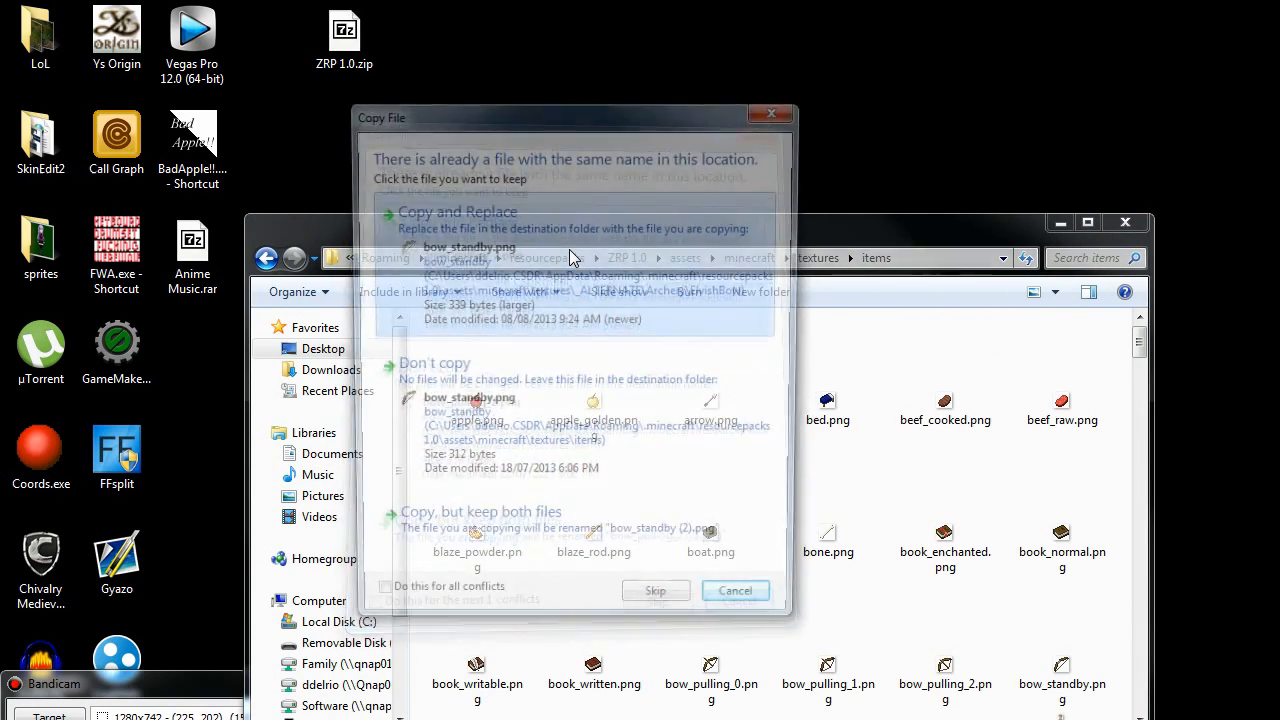
left_click(656, 590)
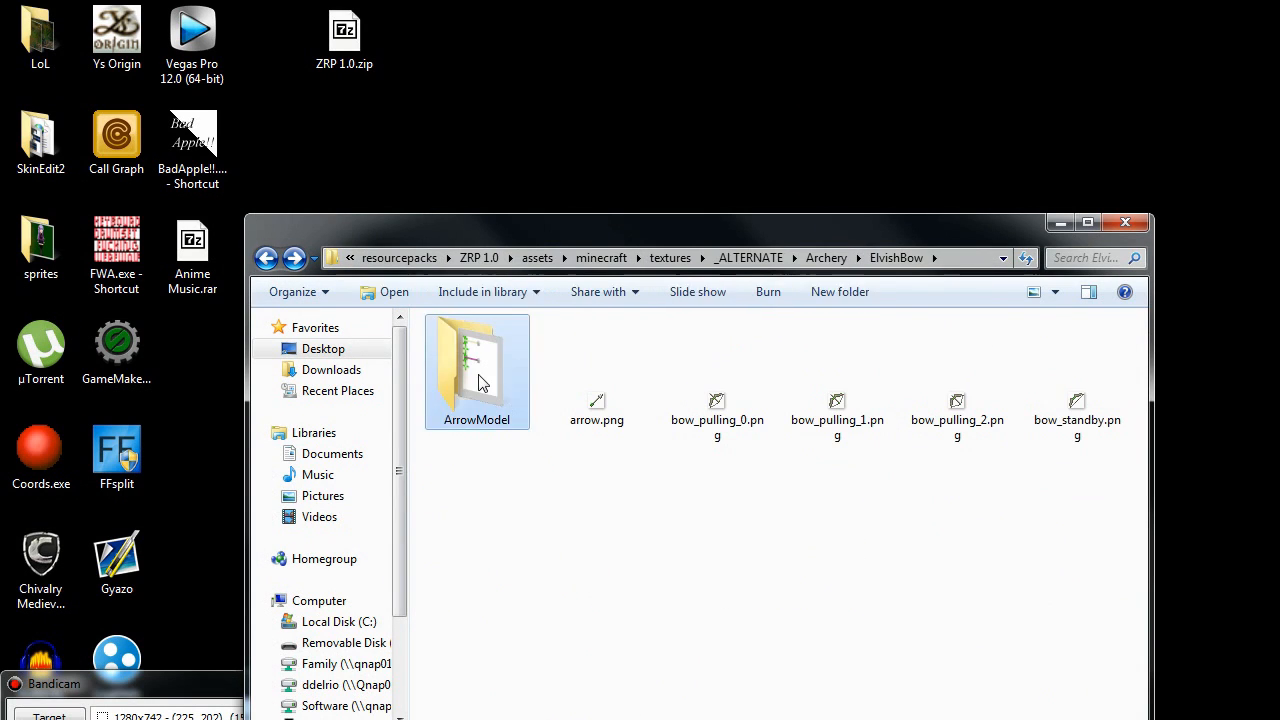
Step: Copy arrow.png from ArrowModel into the entity folder, replacing the default, and return to textures
double_click(476, 364)
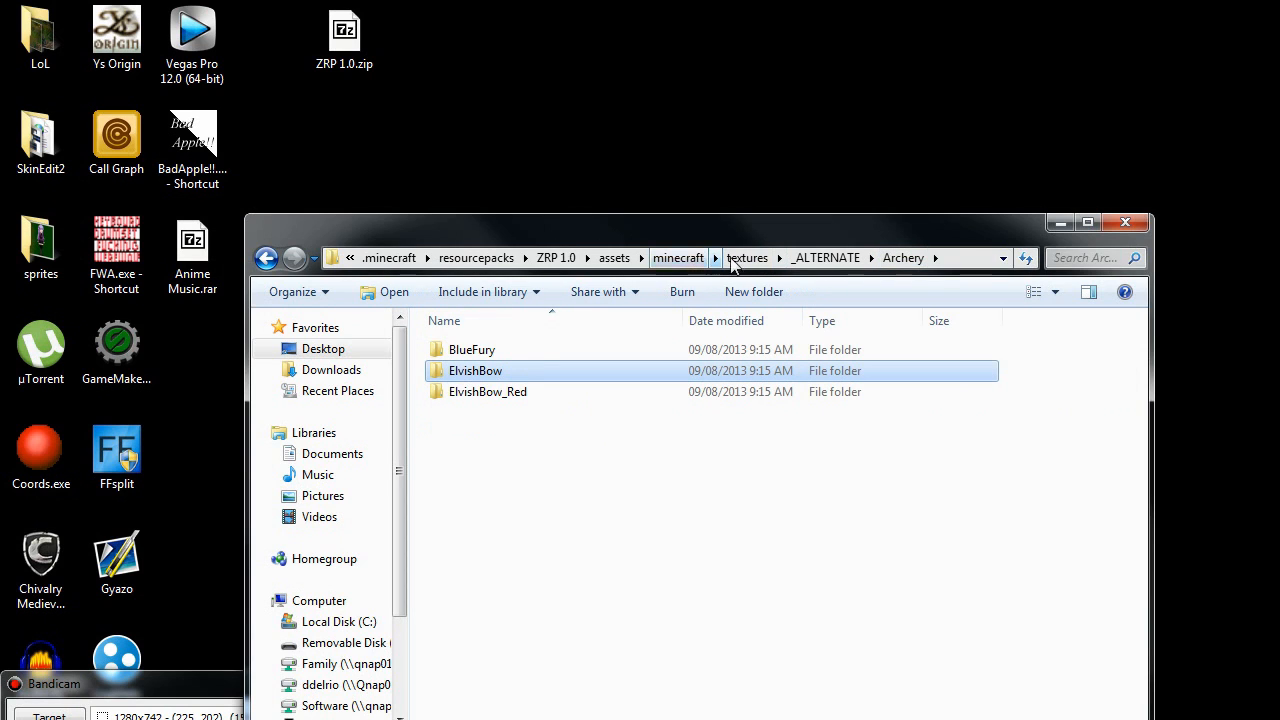
left_click(748, 256)
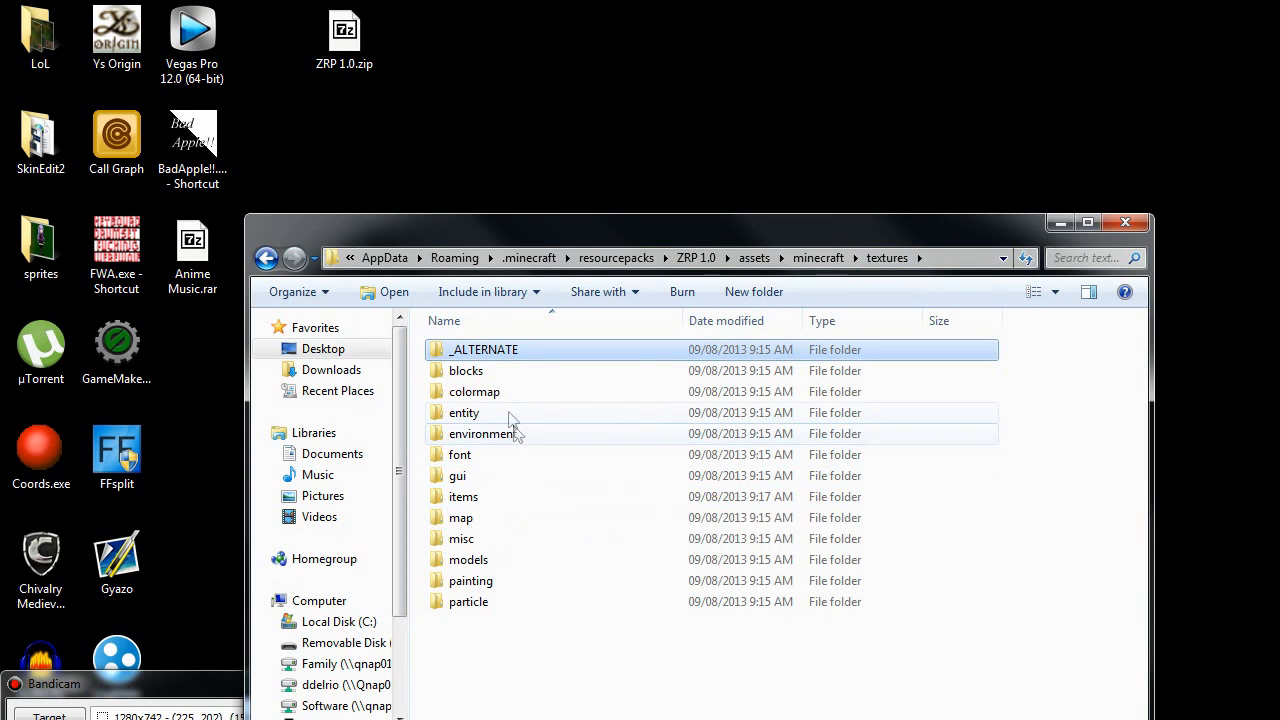
double_click(464, 412)
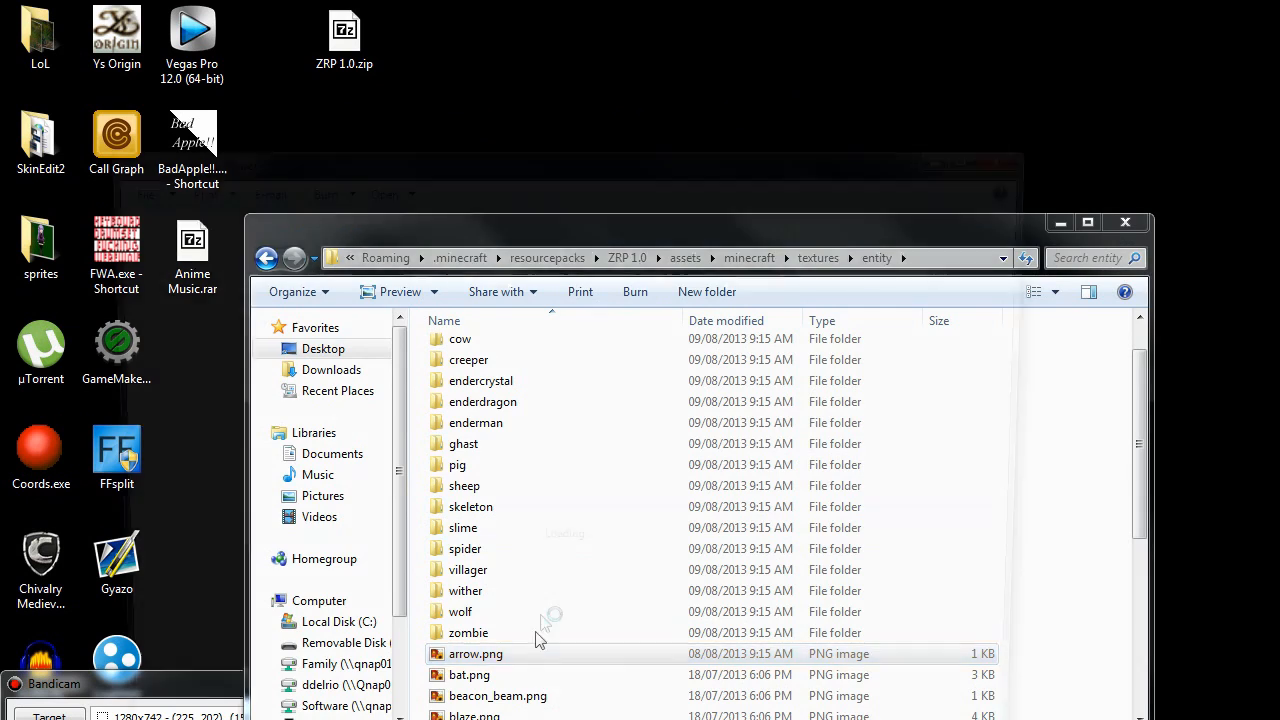
double_click(476, 652)
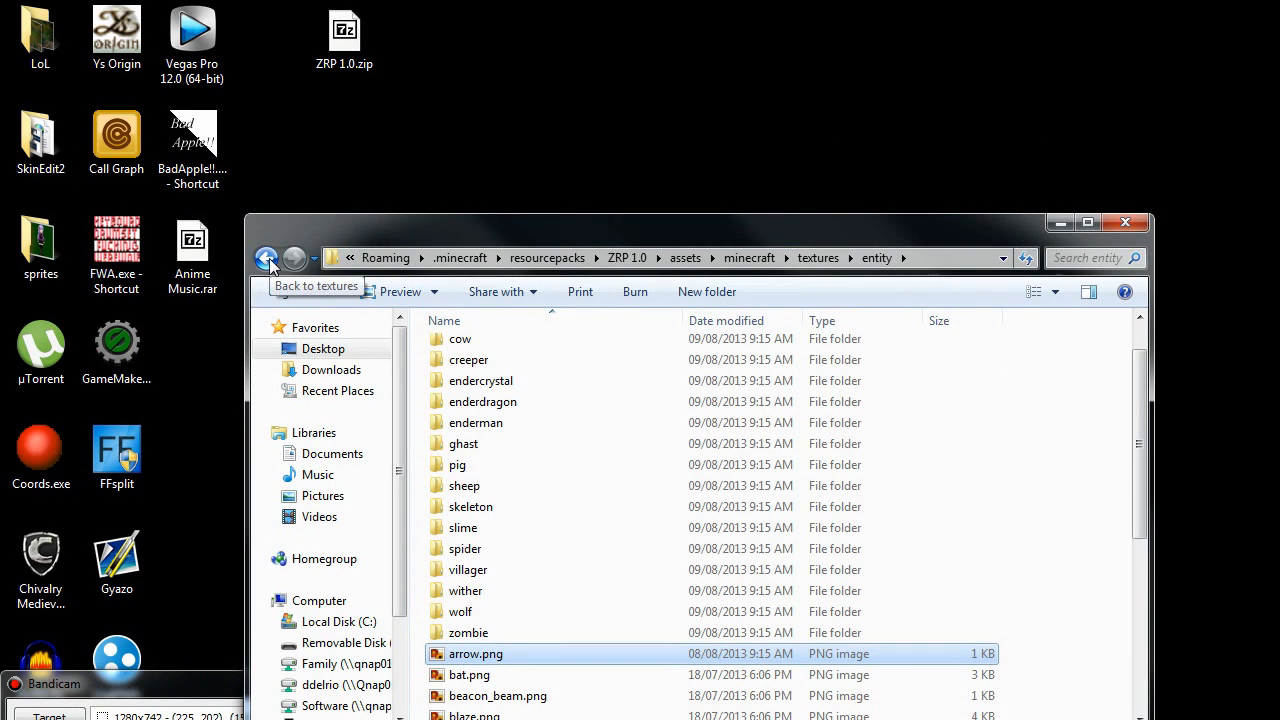
left_click(268, 258)
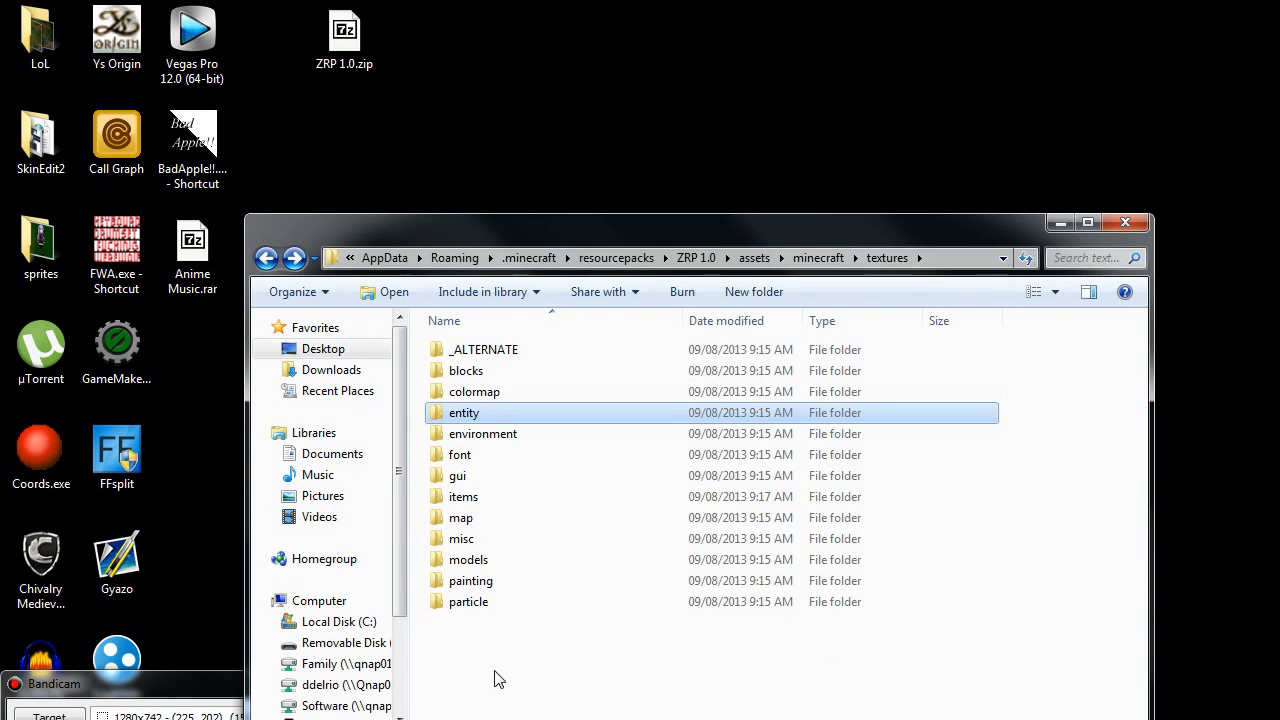
Step: Copy the lava and water bucket PNGs from UnAnimatedBuckets into the items folder
double_click(484, 348)
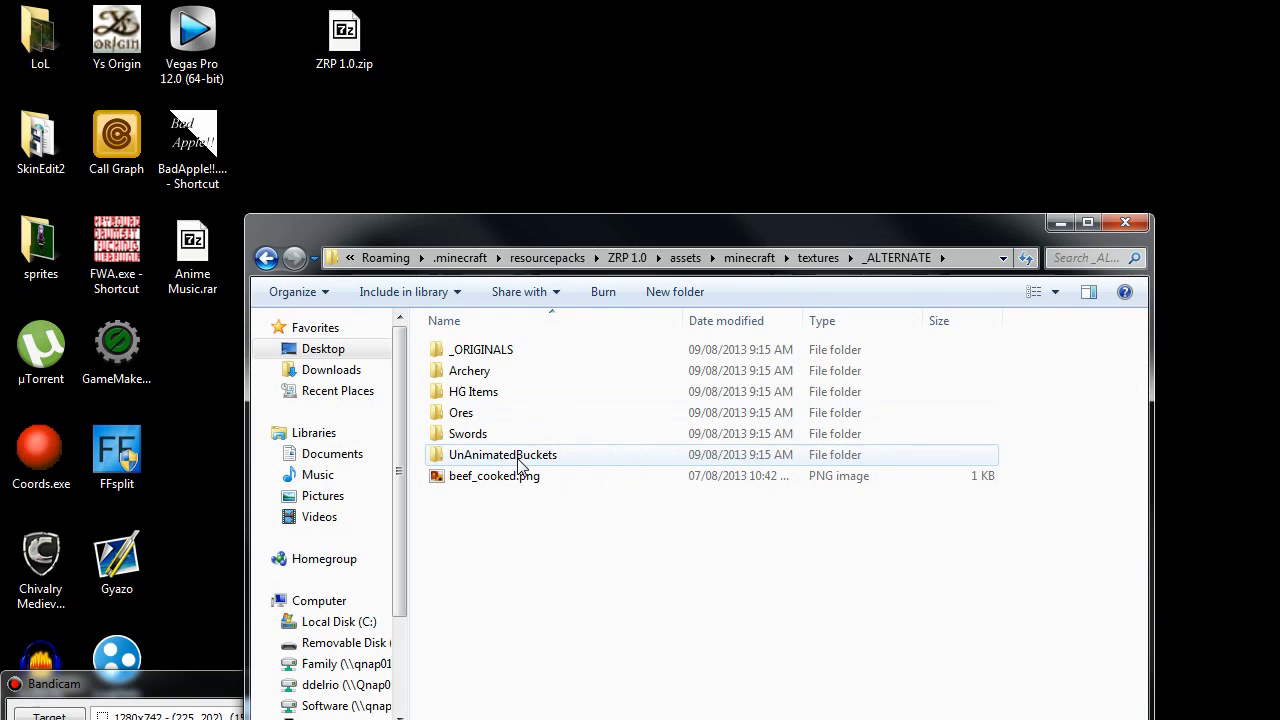
double_click(502, 454)
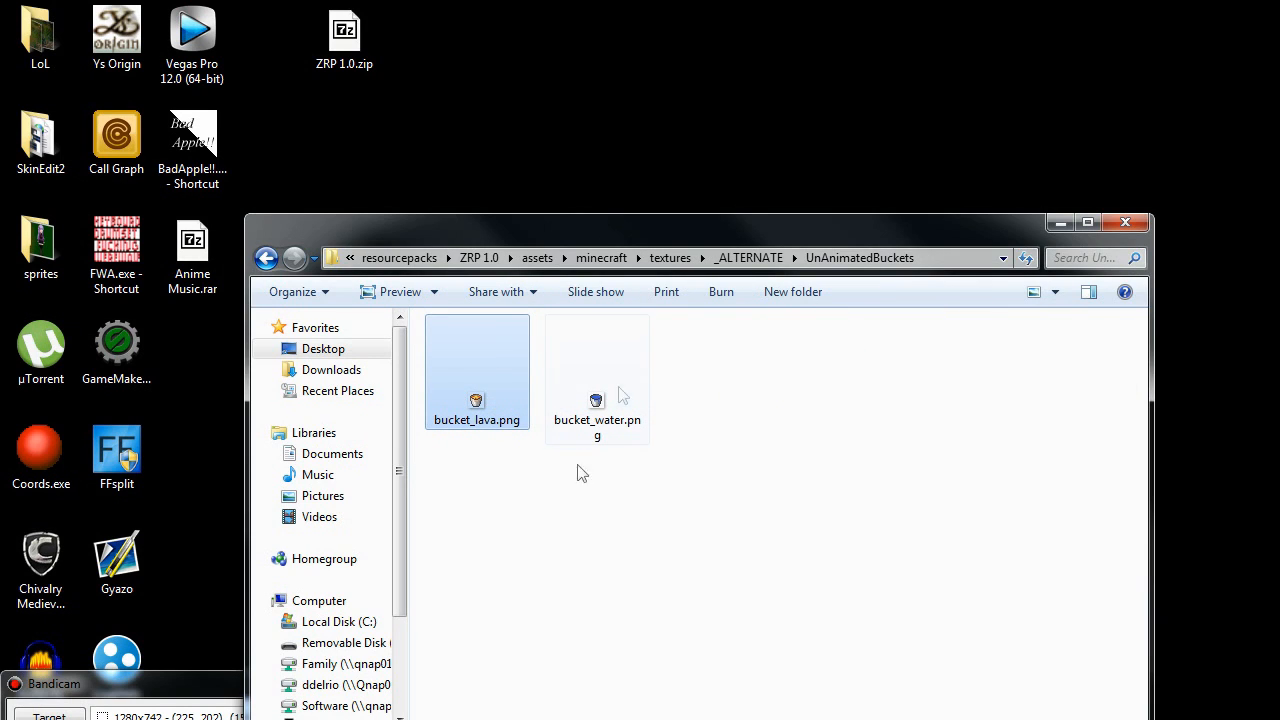
left_click(596, 370)
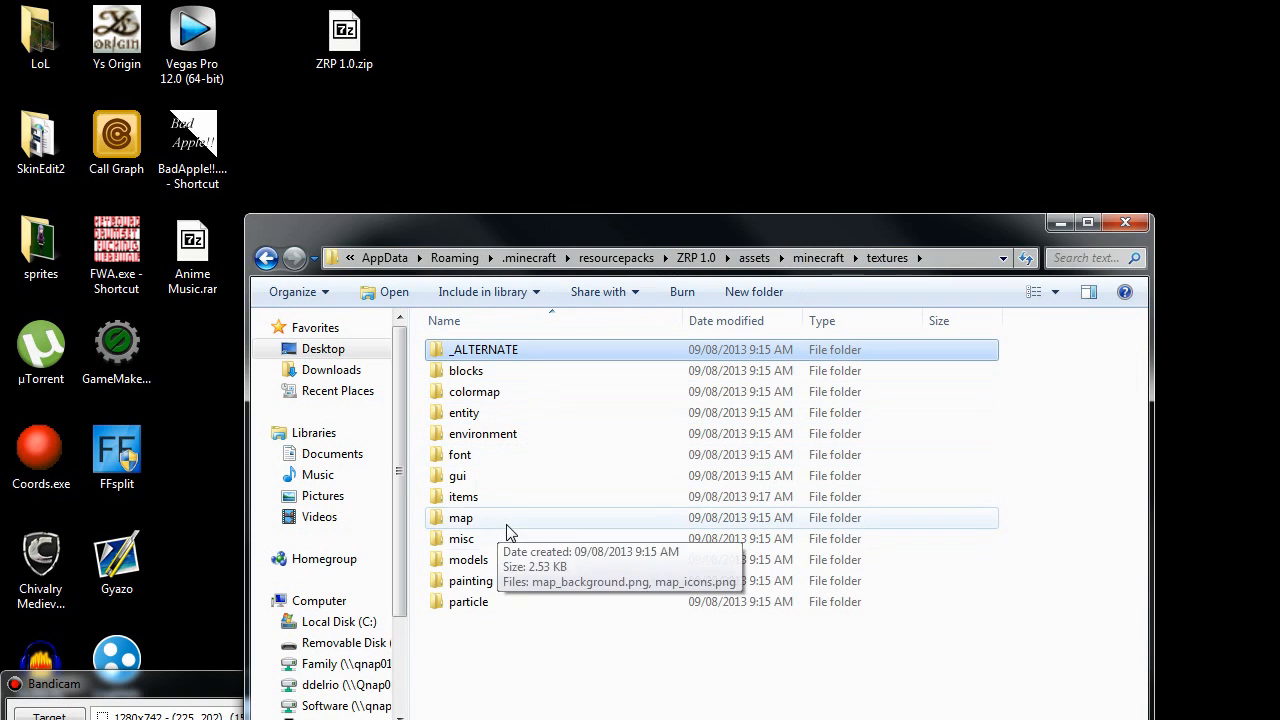
double_click(464, 496)
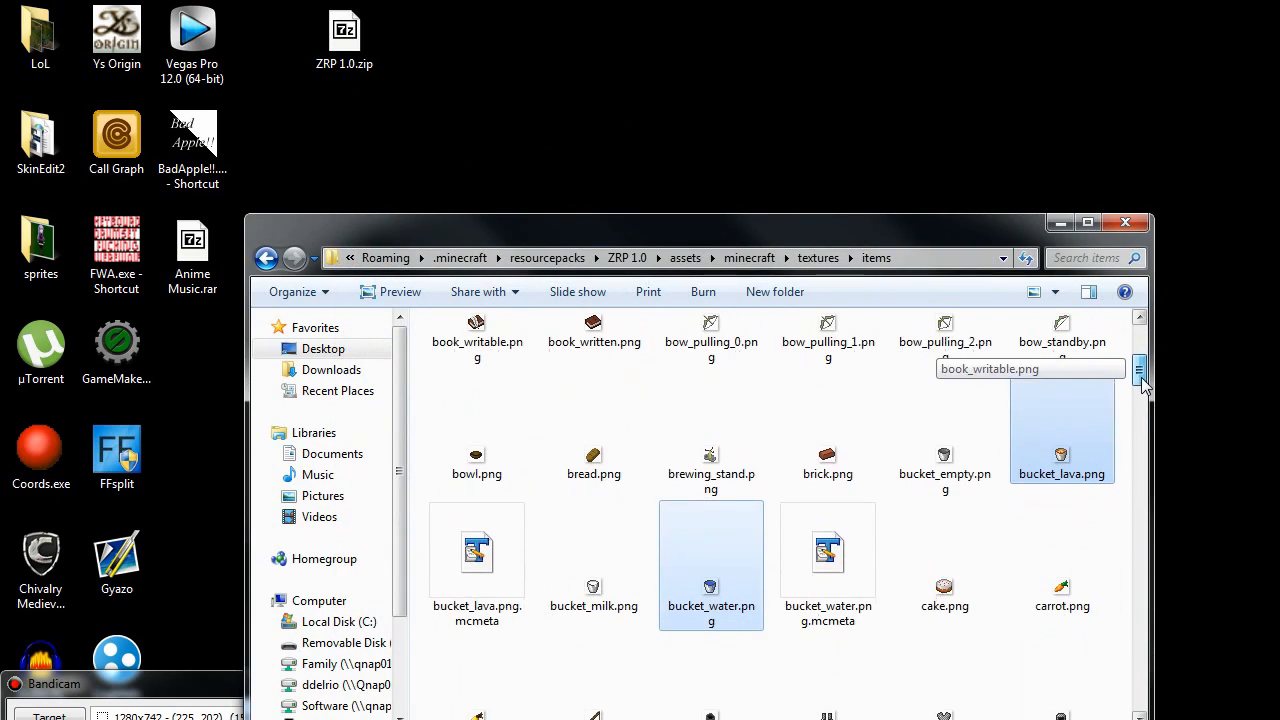
Step: Delete bucket_lava.png.mcmeta and bucket_water.png.mcmeta from the items folder
left_click(476, 564)
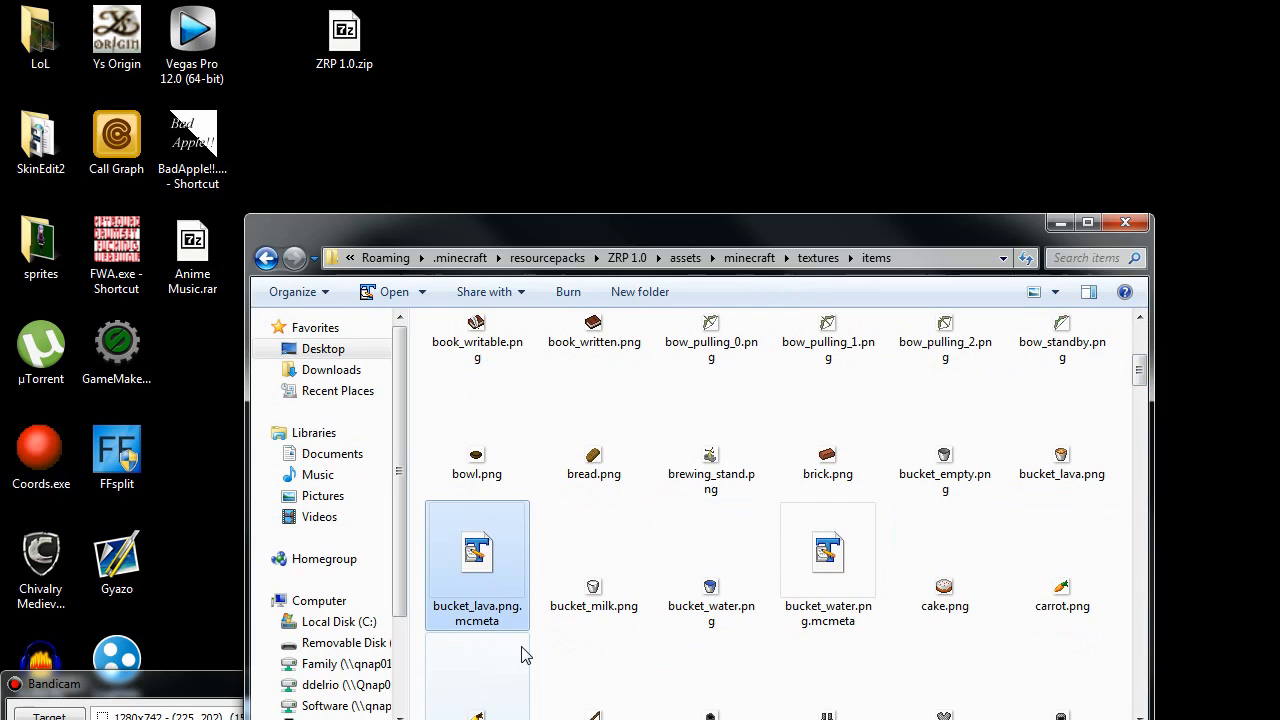
scroll("down", 3)
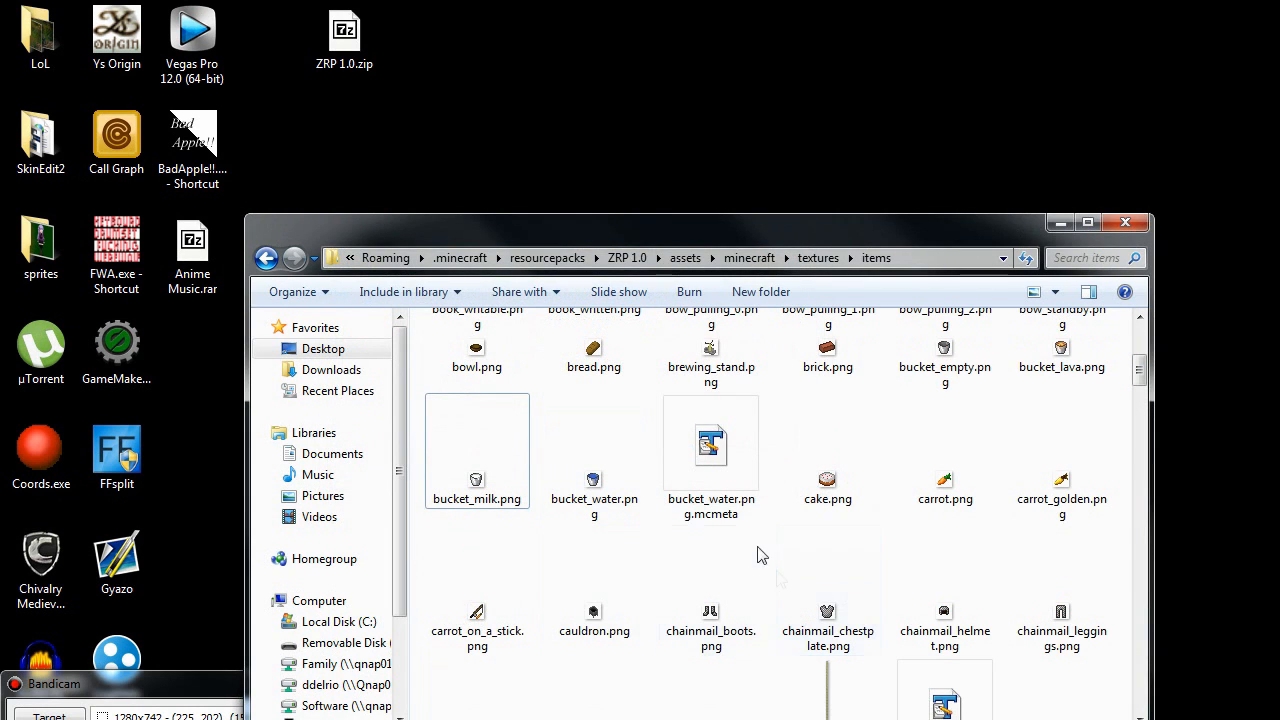
scroll("down", 3)
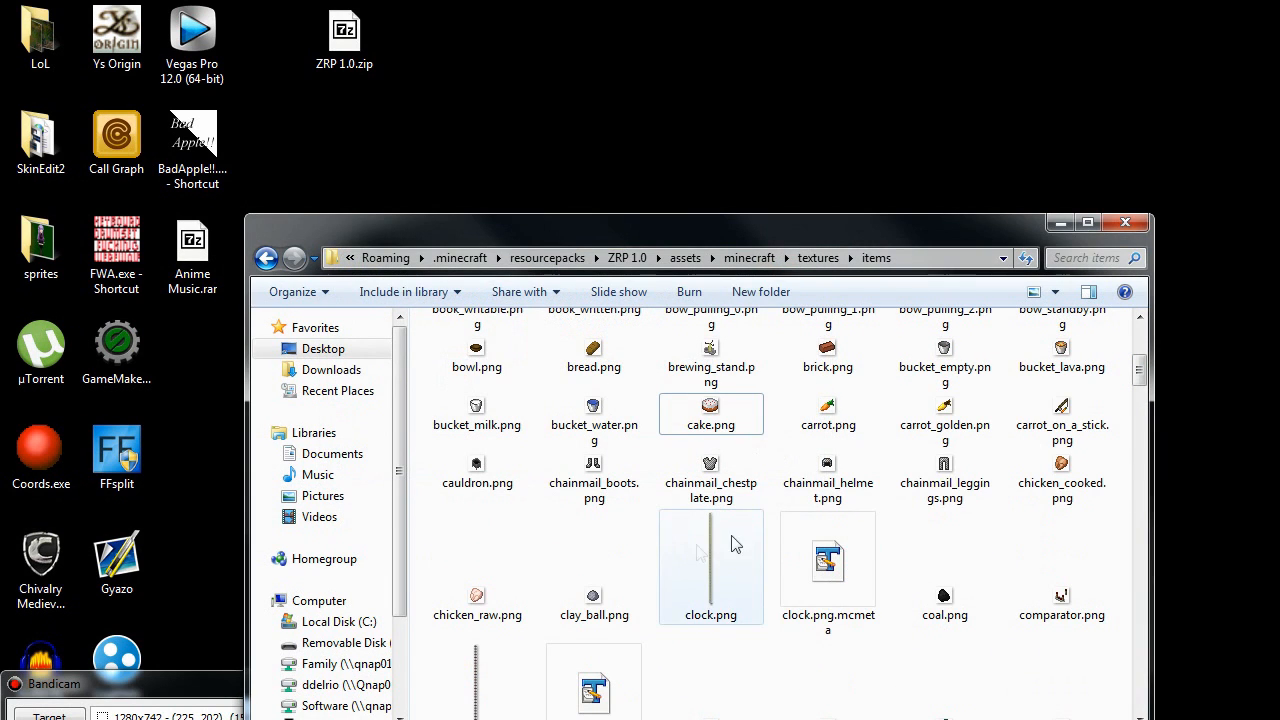
scroll("up", 3)
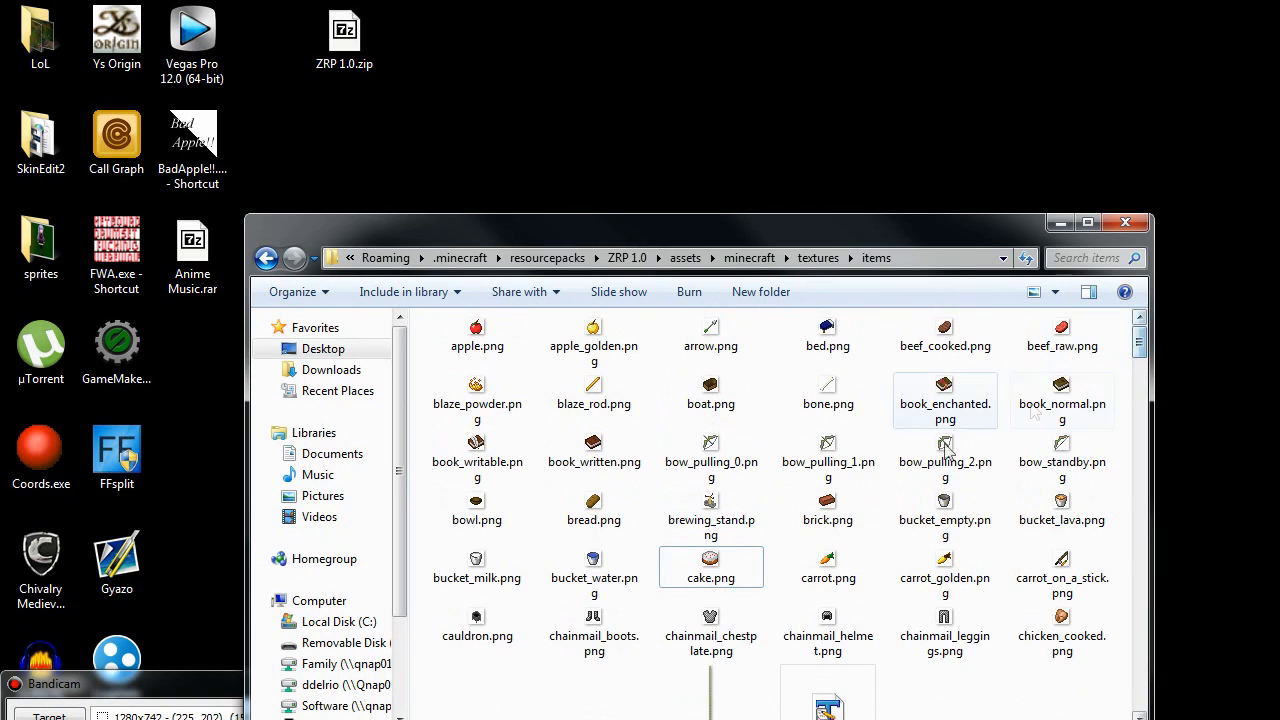
left_click(710, 558)
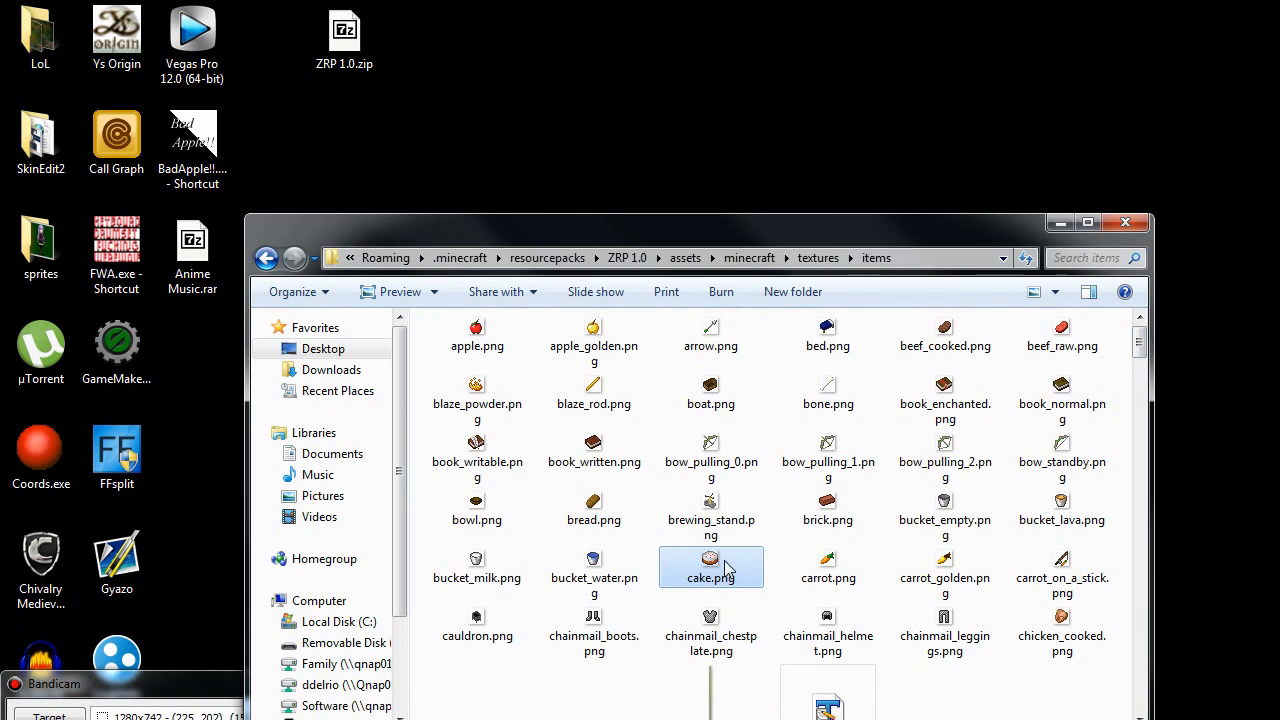
mouse_move(712, 568)
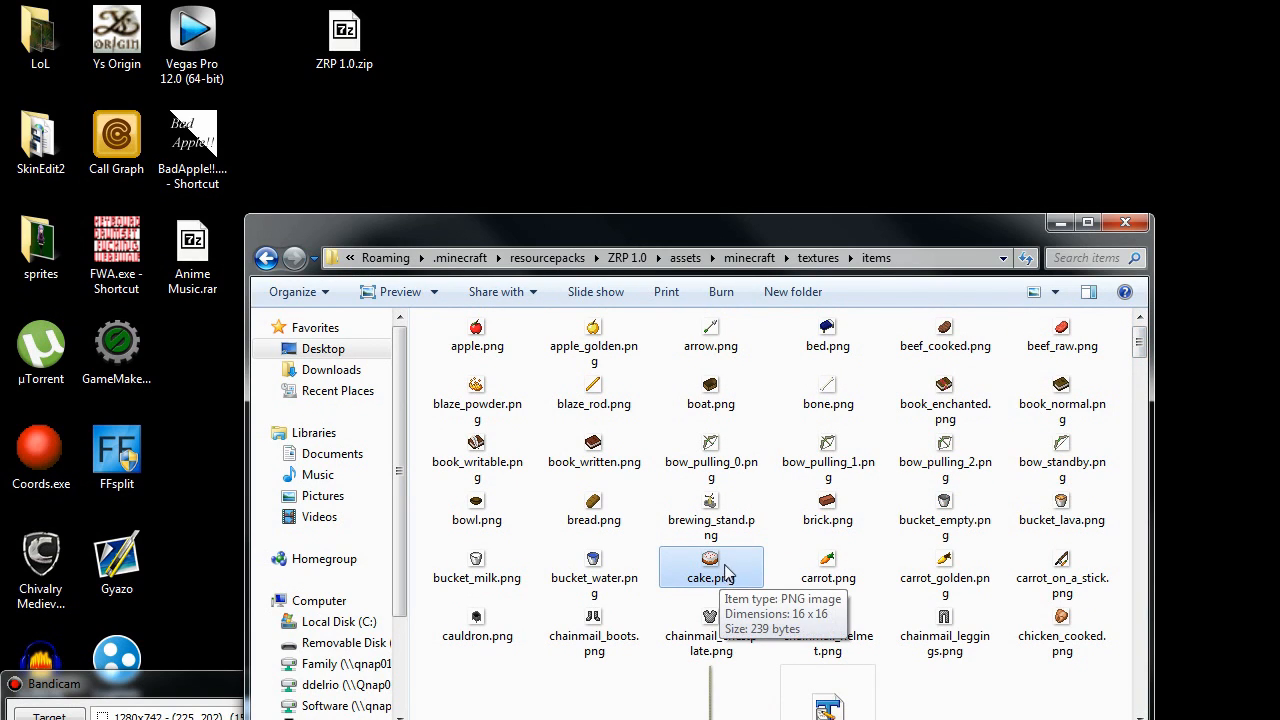
scroll("down", 3)
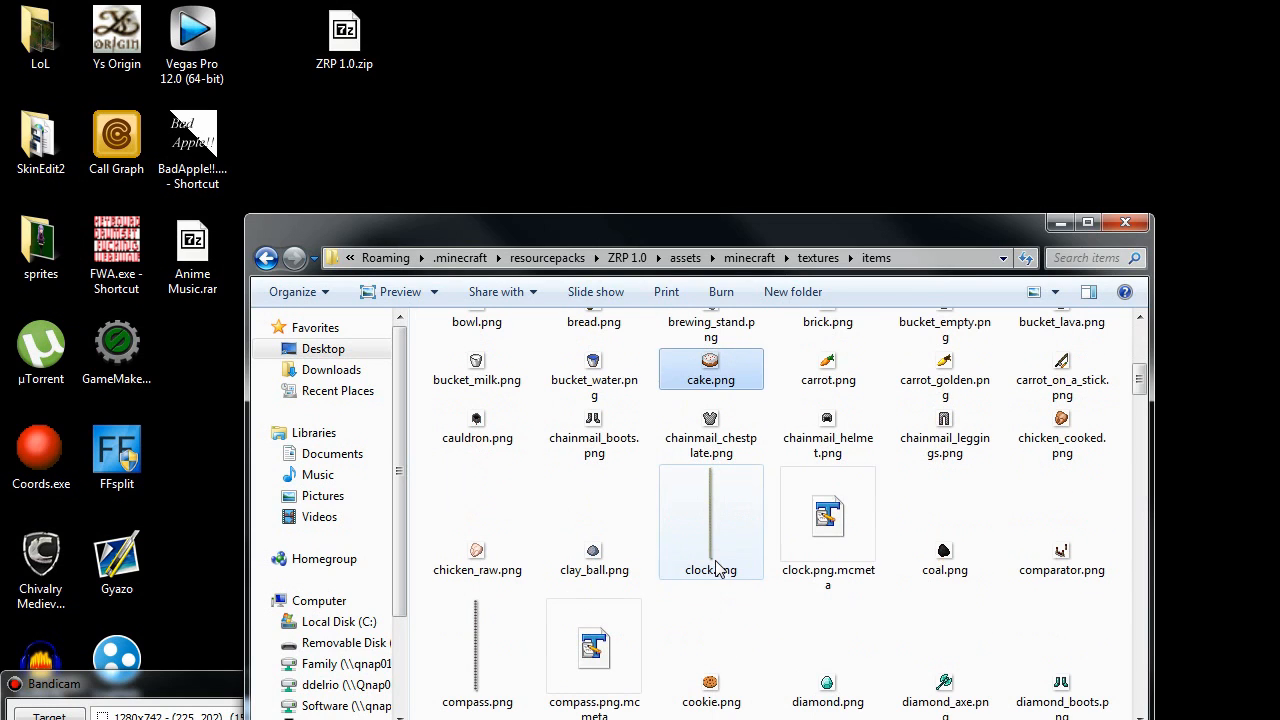
left_click(712, 520)
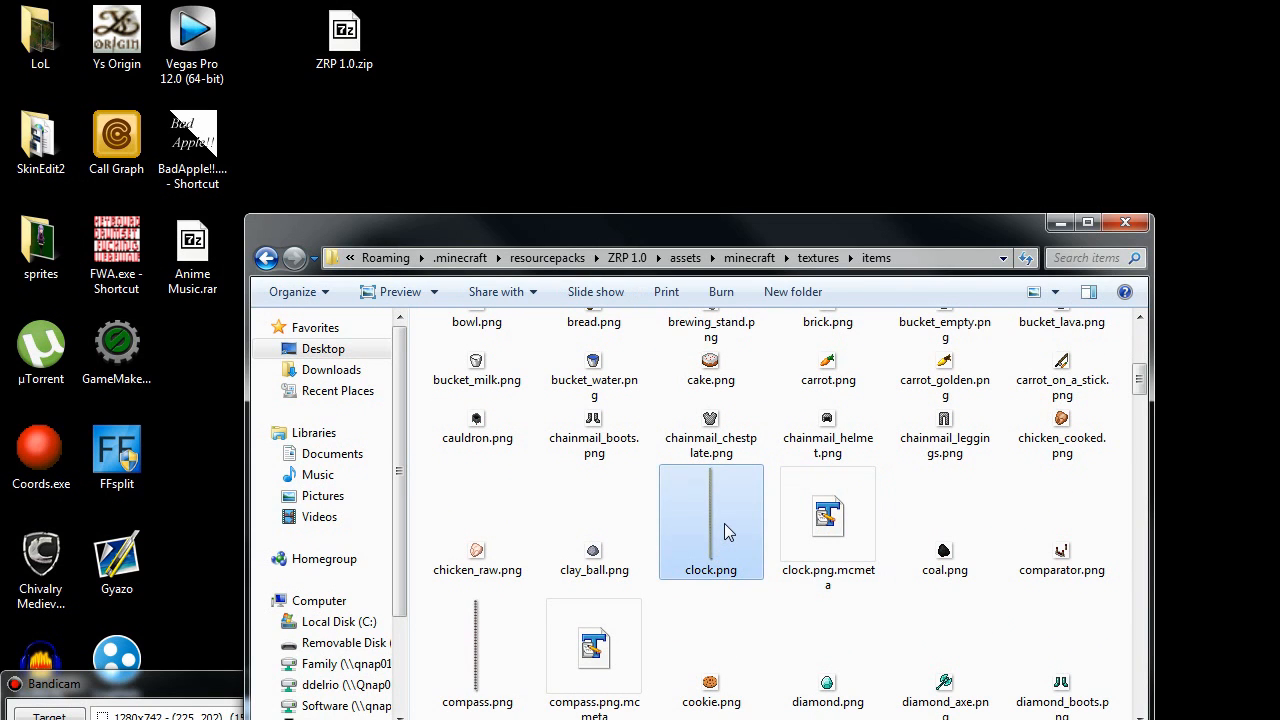
left_click(828, 520)
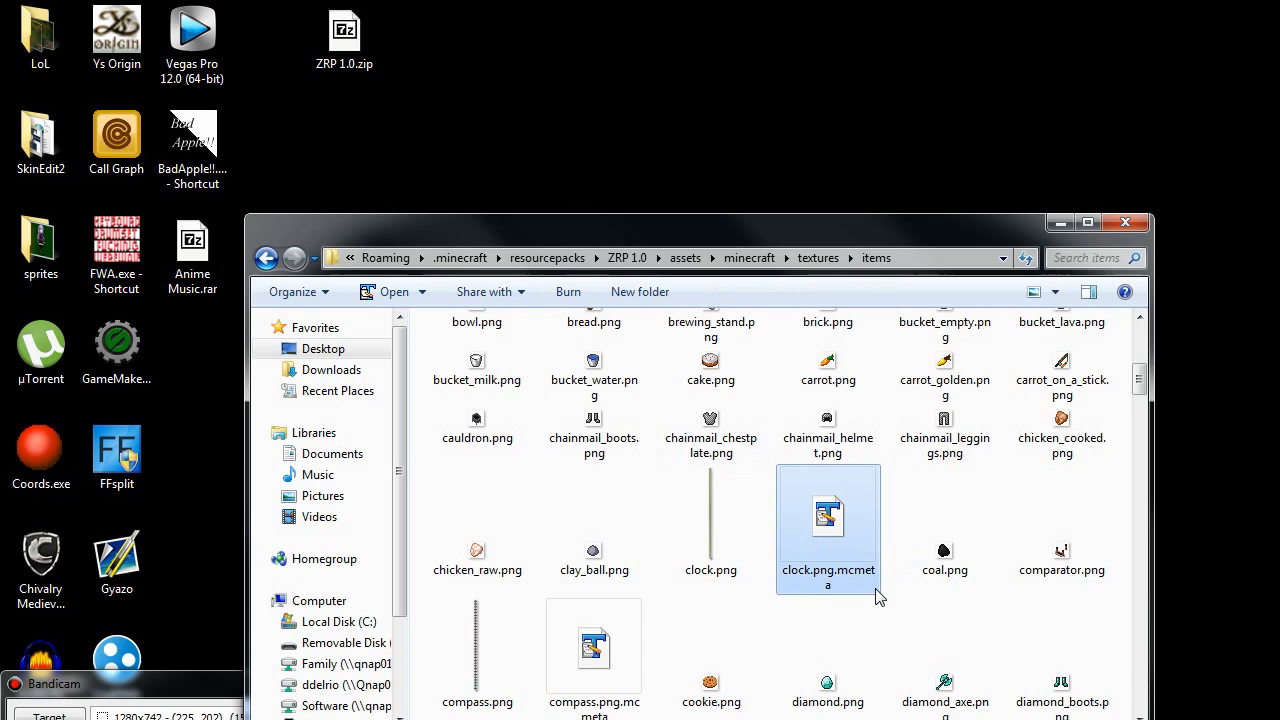
scroll("down", 3)
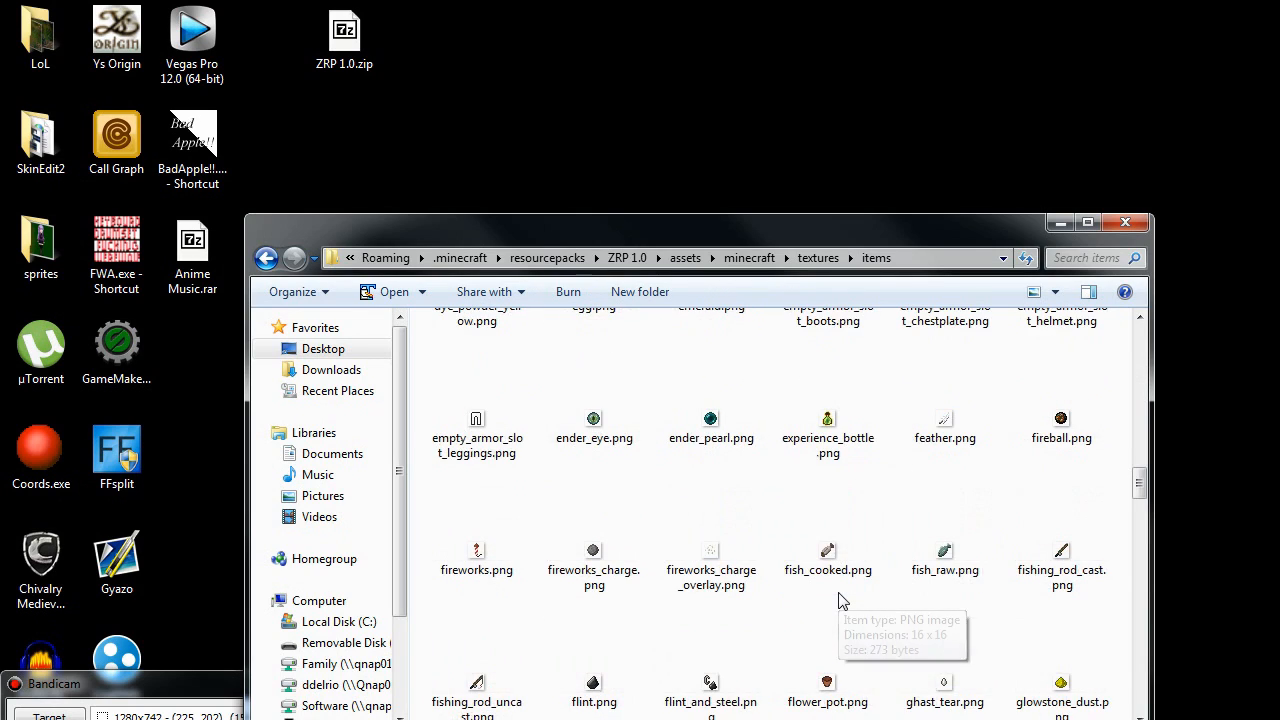
scroll("down", 3)
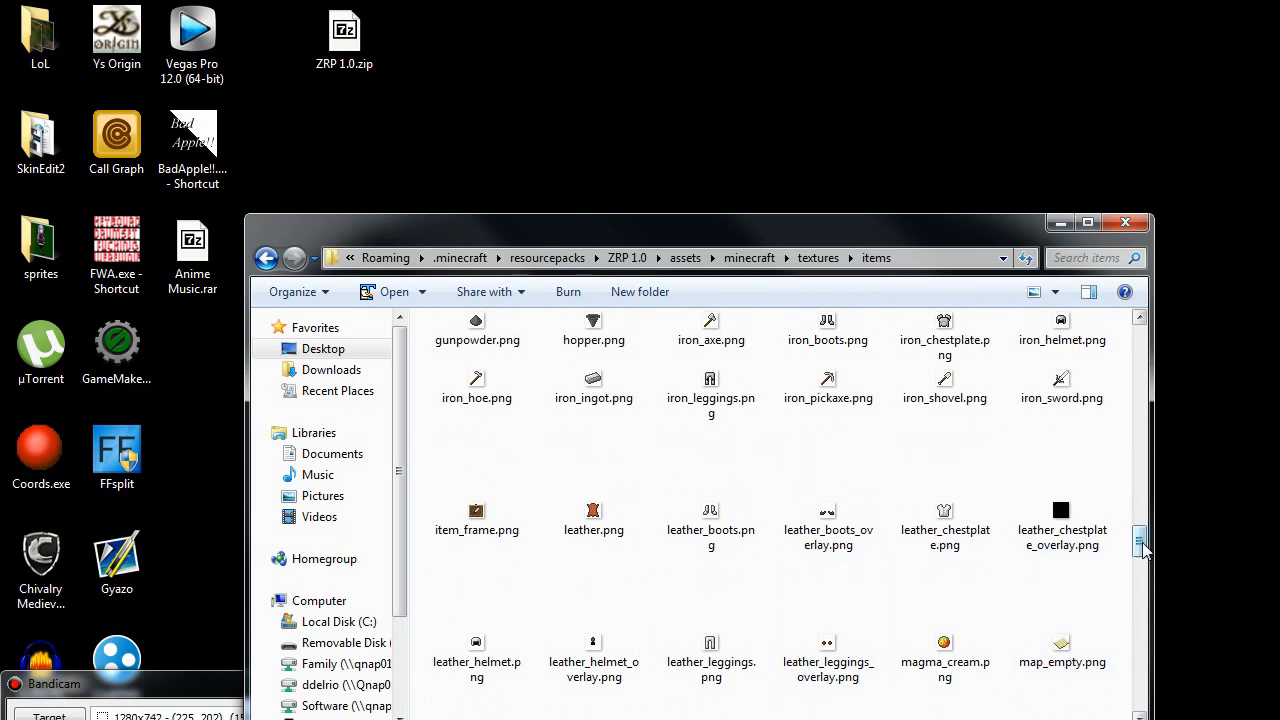
scroll("down", 3)
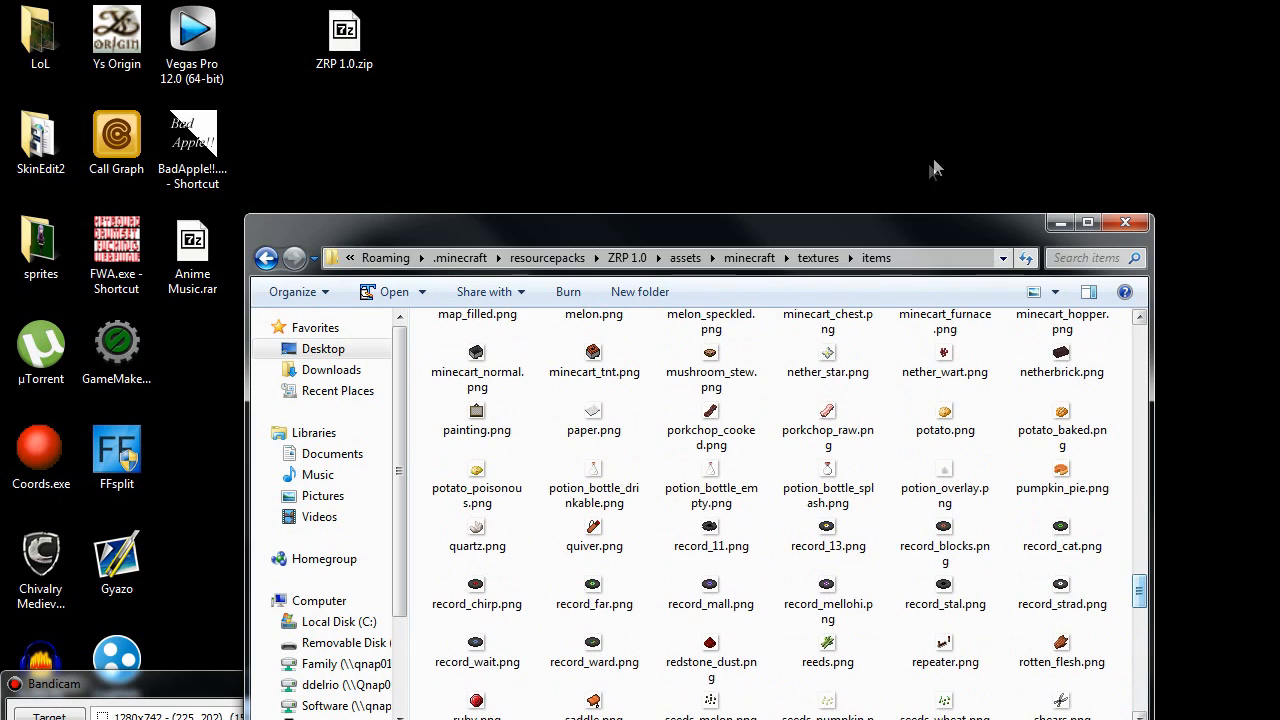